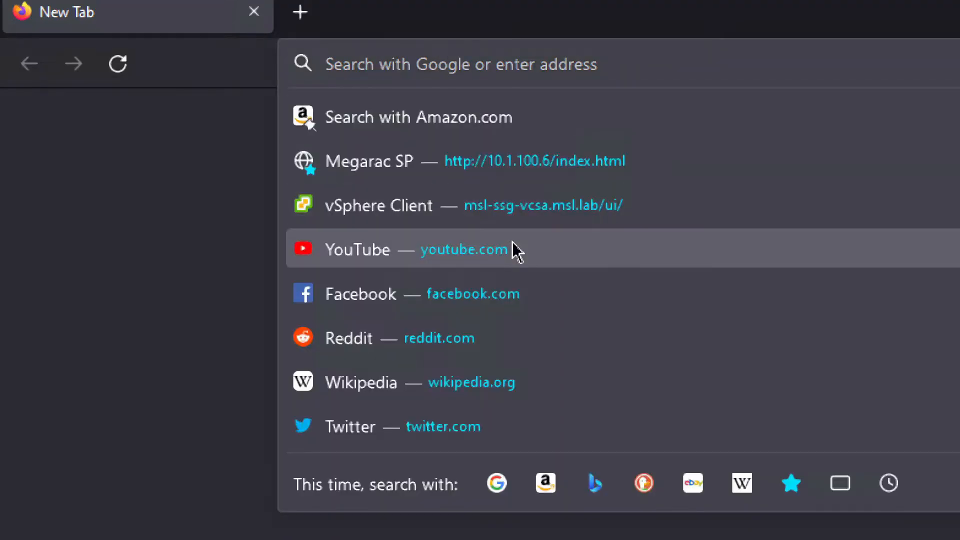
Navigate Firefox to github.com/openmpdk.
text(github.com)
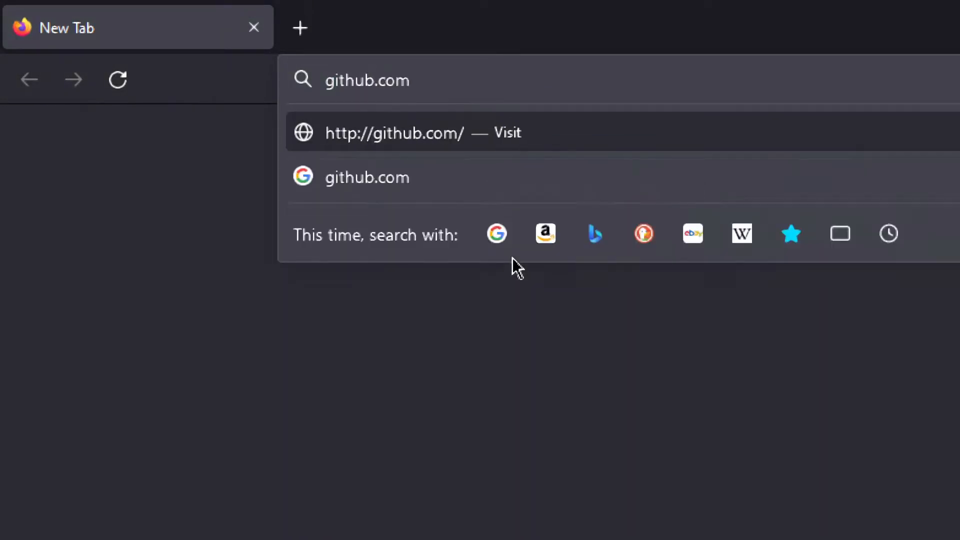
text(/openmpdk)
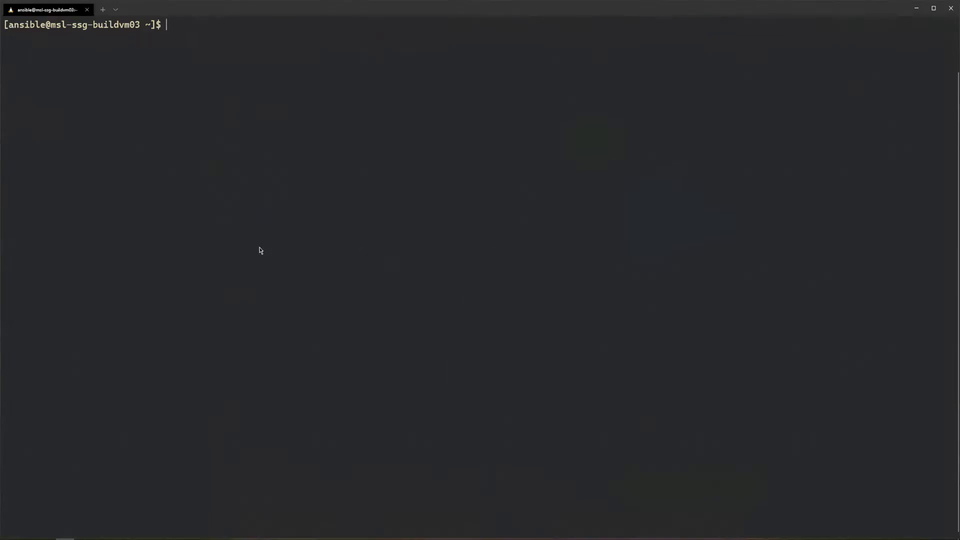
Check the build VM's OS release, memory and CPU with cat /etc/*-release, free -m, lscpu.
text(cat /etc/*-release)
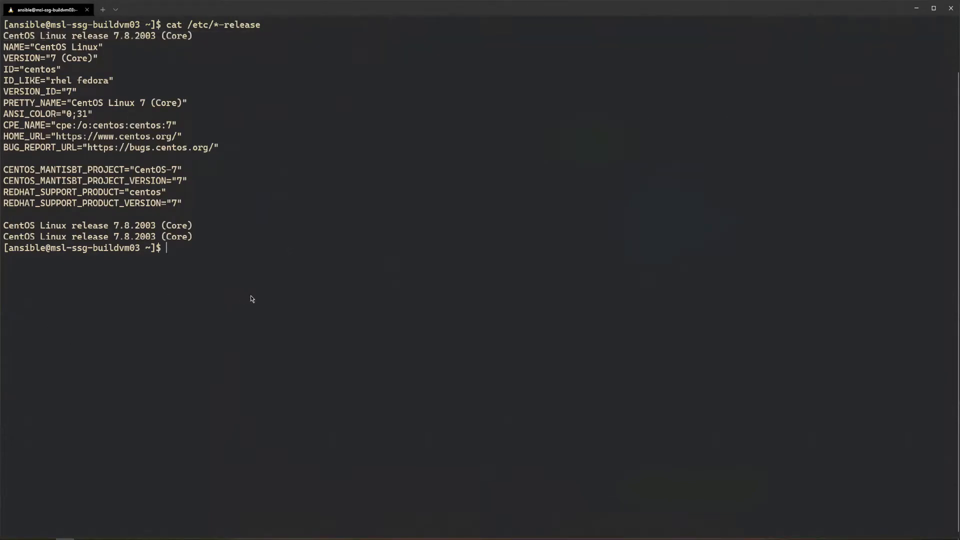
text(free -m)
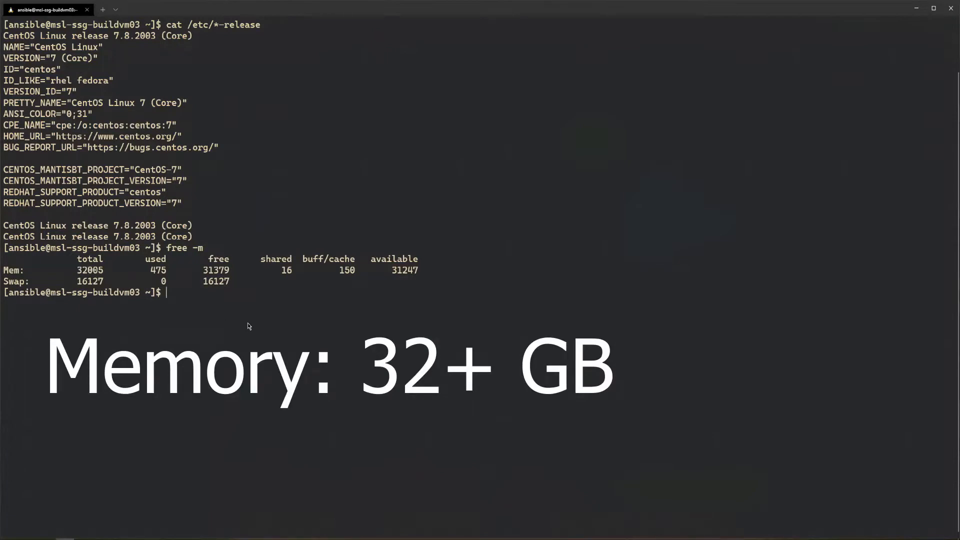
text(lscpu)
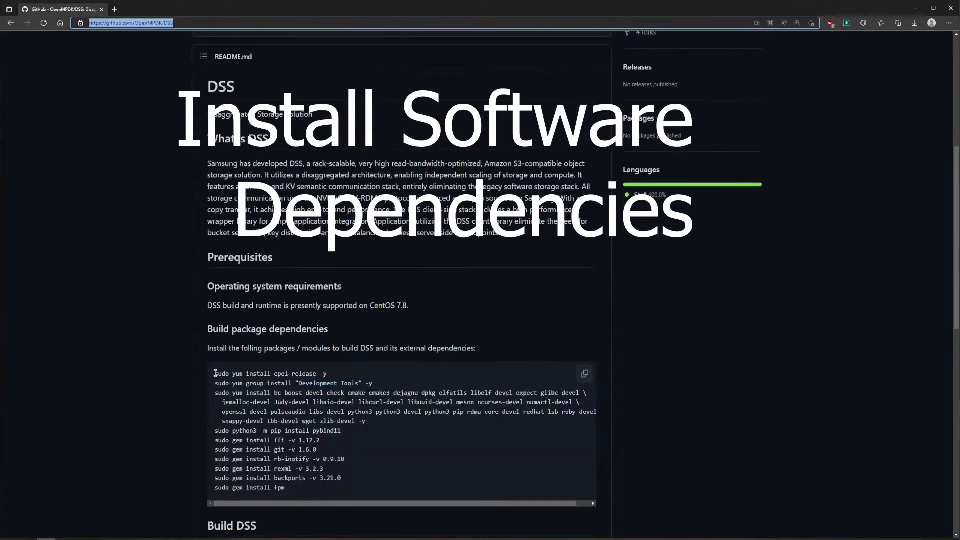
Select the yum and gem build dependency install commands in the DSS README.
drag(215, 374, 284, 487)
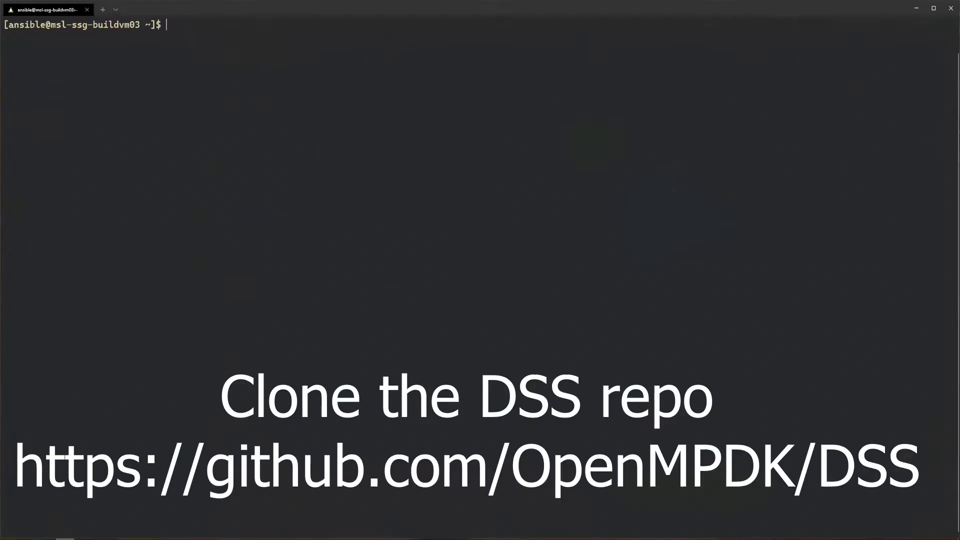
text(git cl)
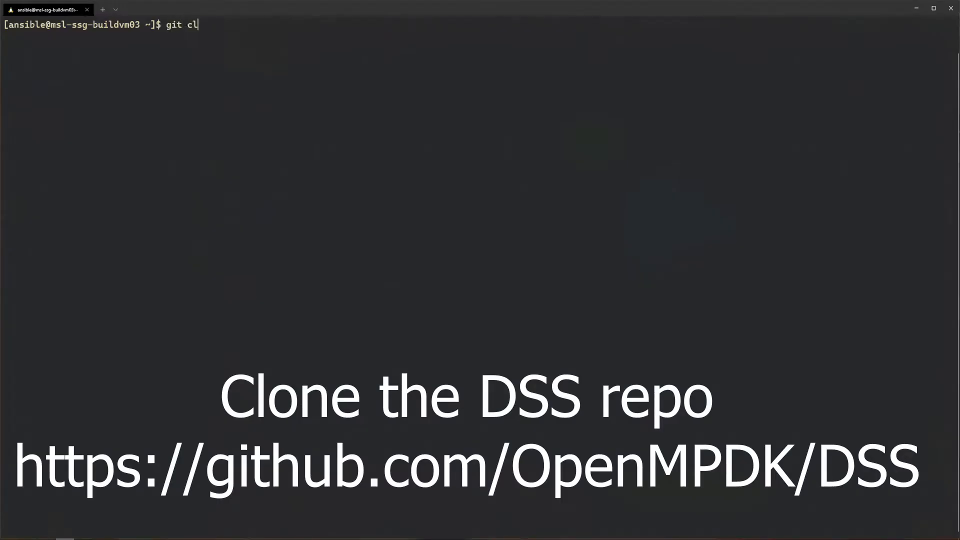
key(Return)
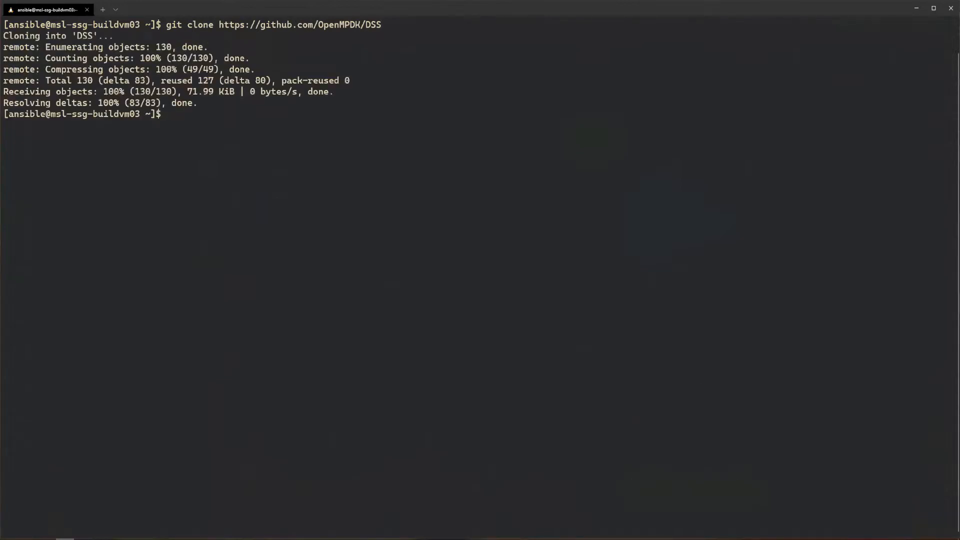
text(cd DSS/)
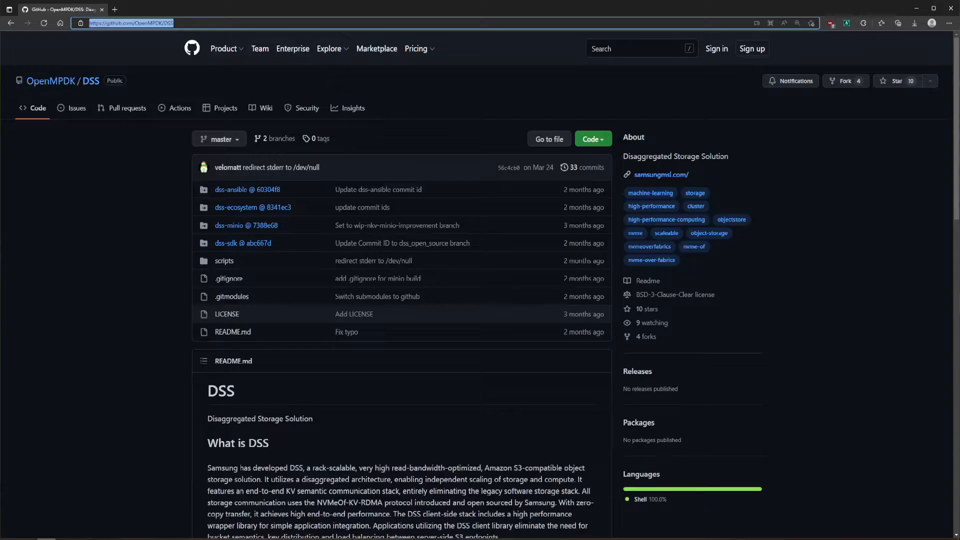
Scroll the DSS README down to the Build DSS section.
scroll(down, 3)
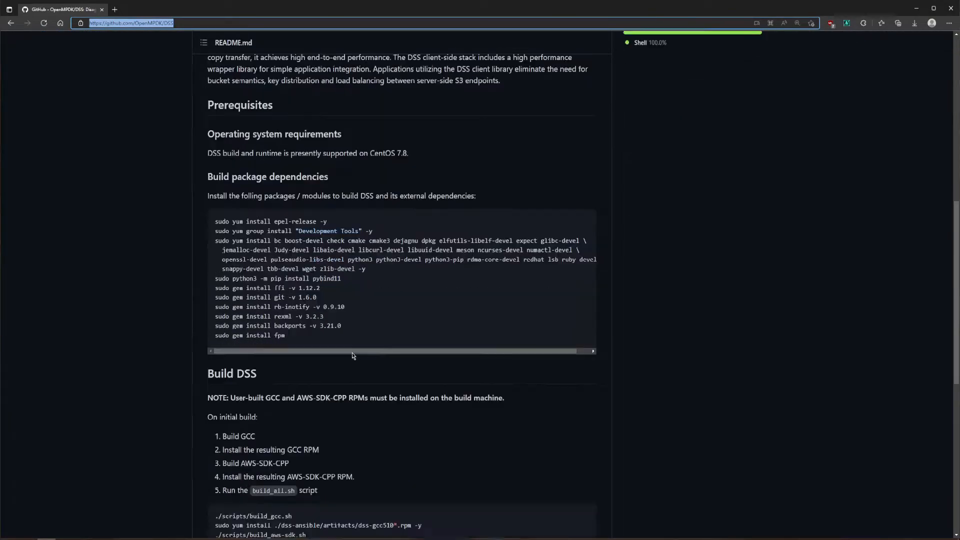
scroll(down, 3)
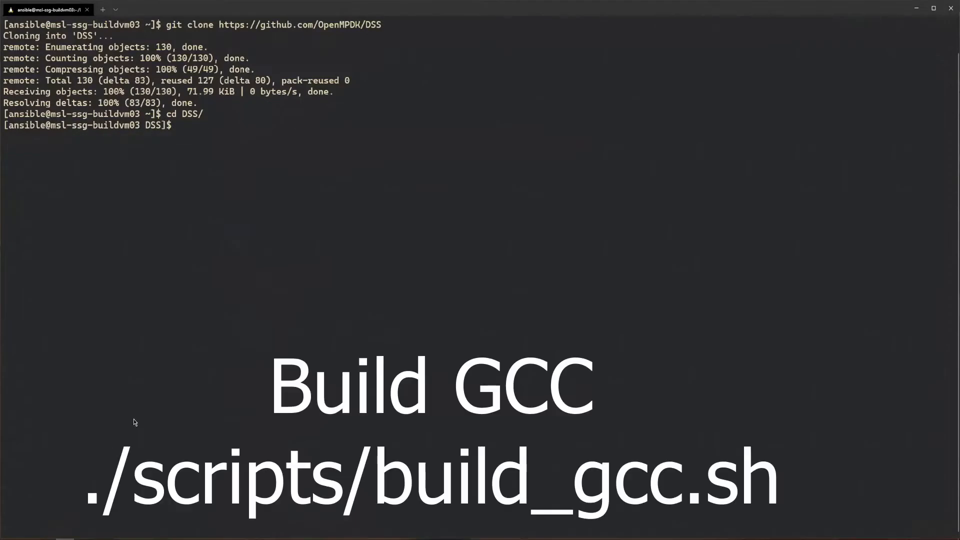
Enter ./scripts/build_gcc.sh in the DSS folder to build GCC.
text(./scripts/)
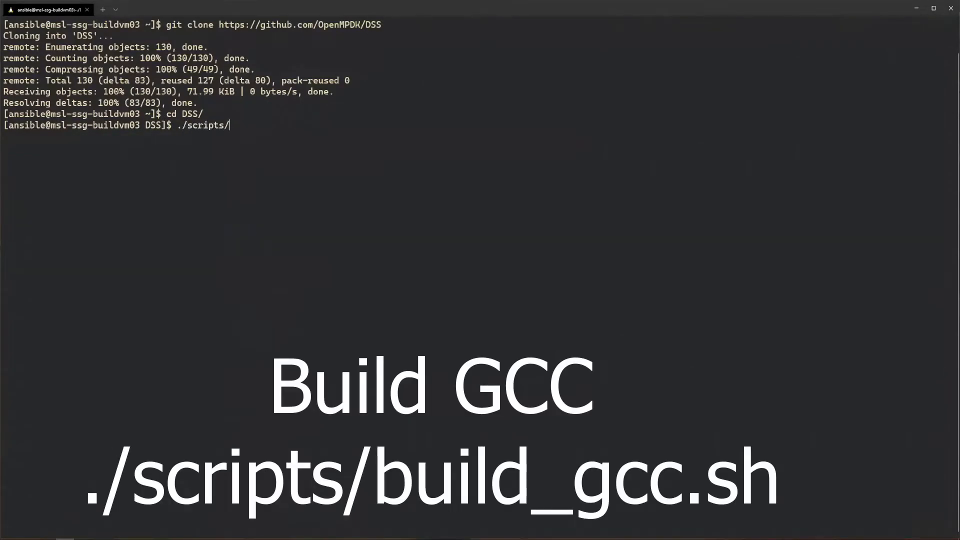
text(build_gcc.sh)
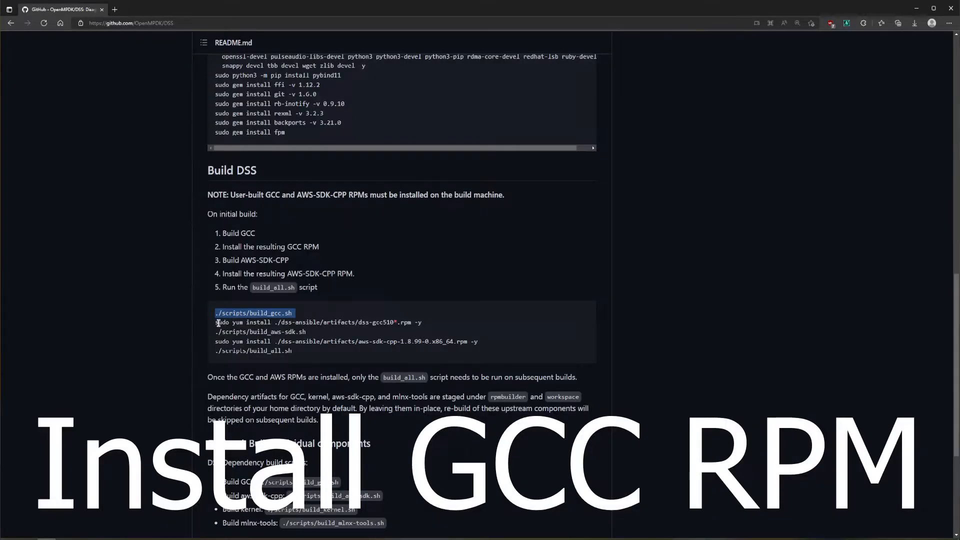
Select the sudo yum install ./dss-ansible/artifacts/dss-gcc510*.rpm -y line in the README.
drag(215, 313, 422, 323)
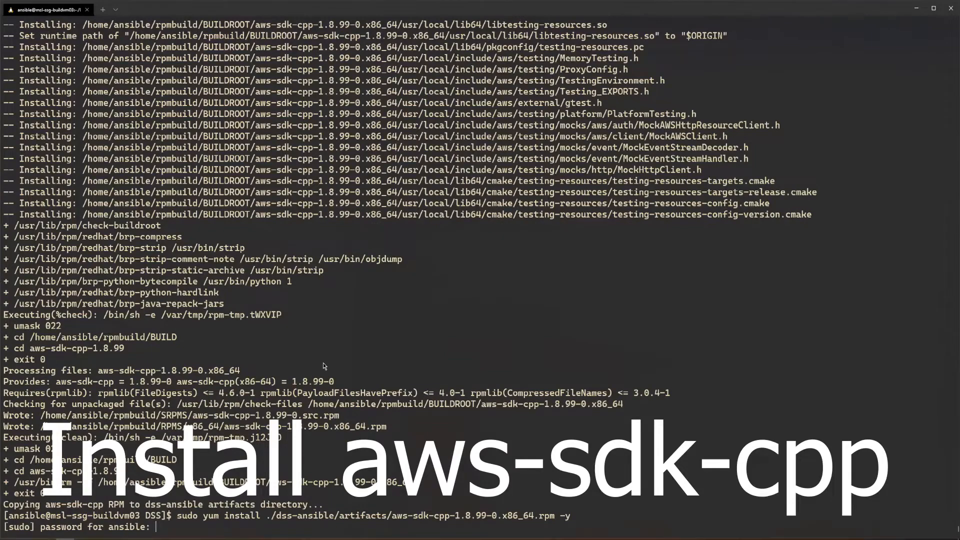
Submit the sudo password for the aws-sdk-cpp 1.8.99 RPM install, then start the DSS build.
key(Return)
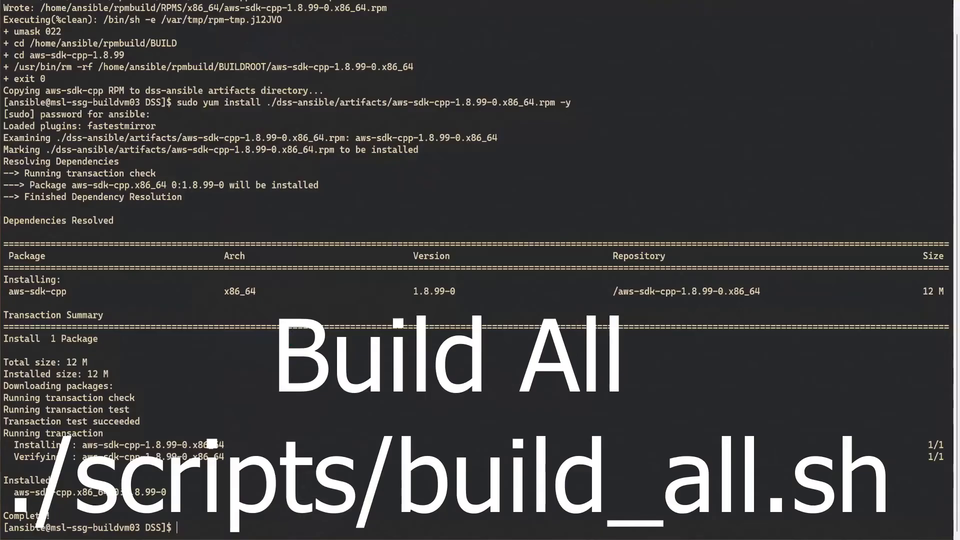
key(Return)
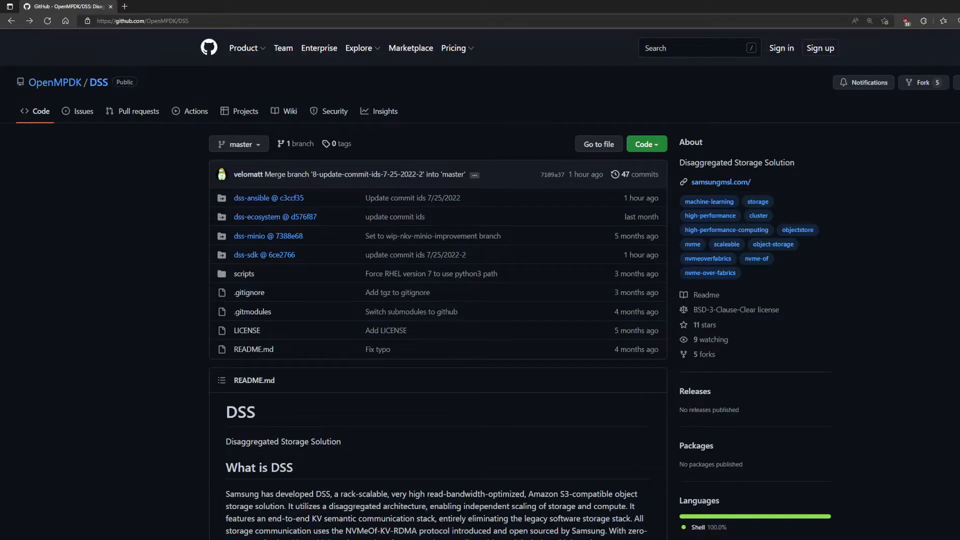
Open the dss-ansible README from Deploy DSS and select its python3 install command.
scroll(down, 3)
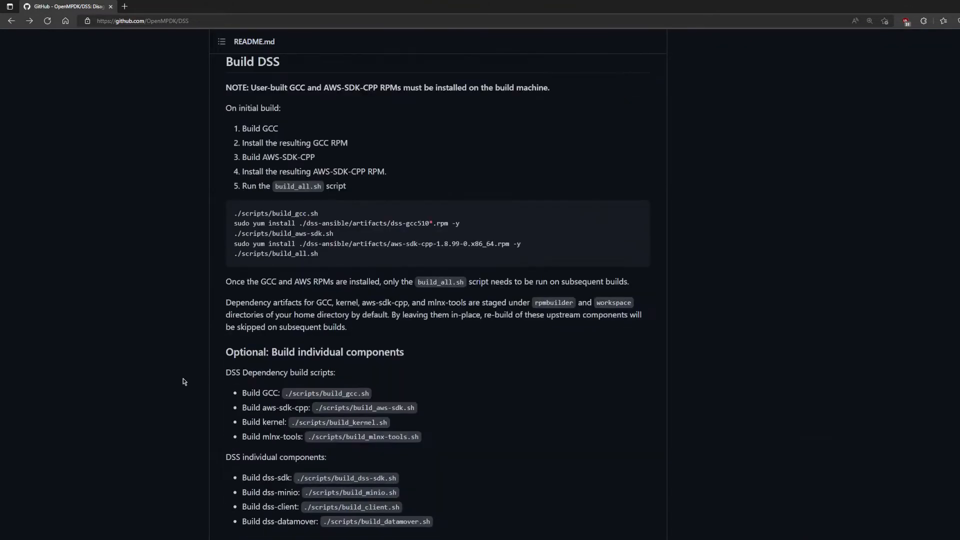
scroll(down, 3)
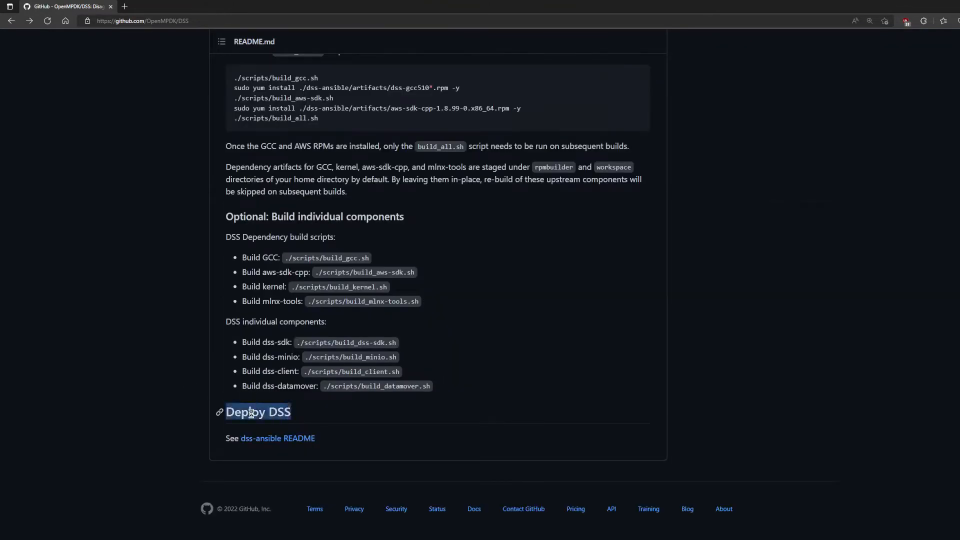
mouse_move(276, 439)
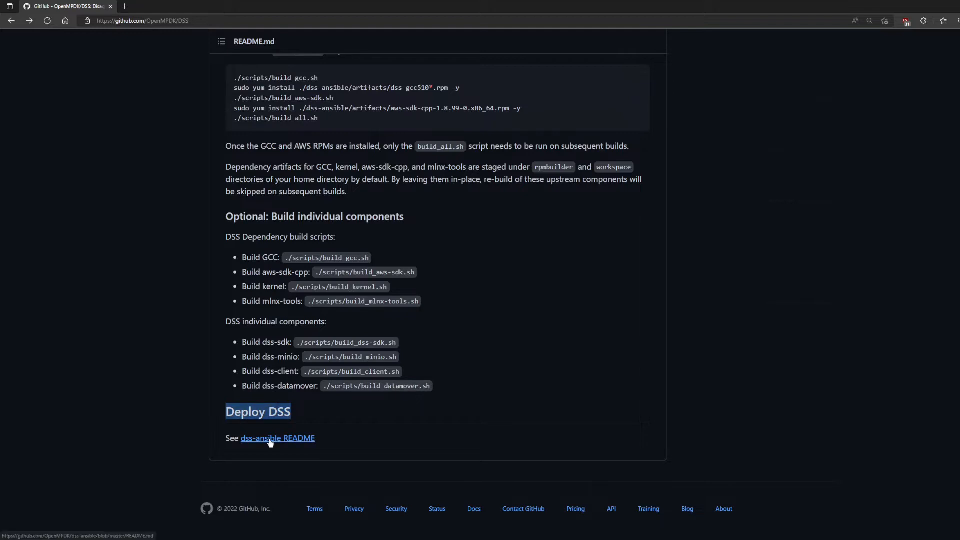
click(277, 438)
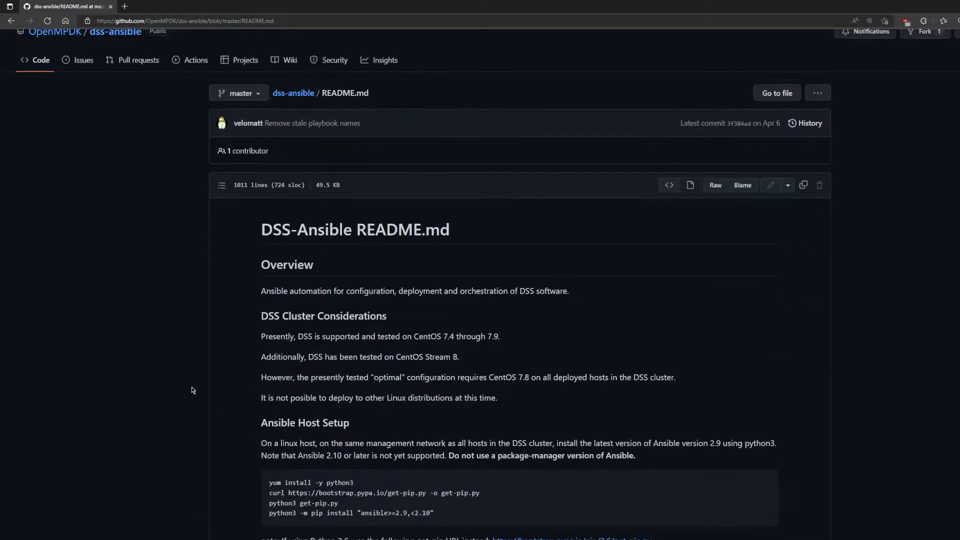
scroll(down, 3)
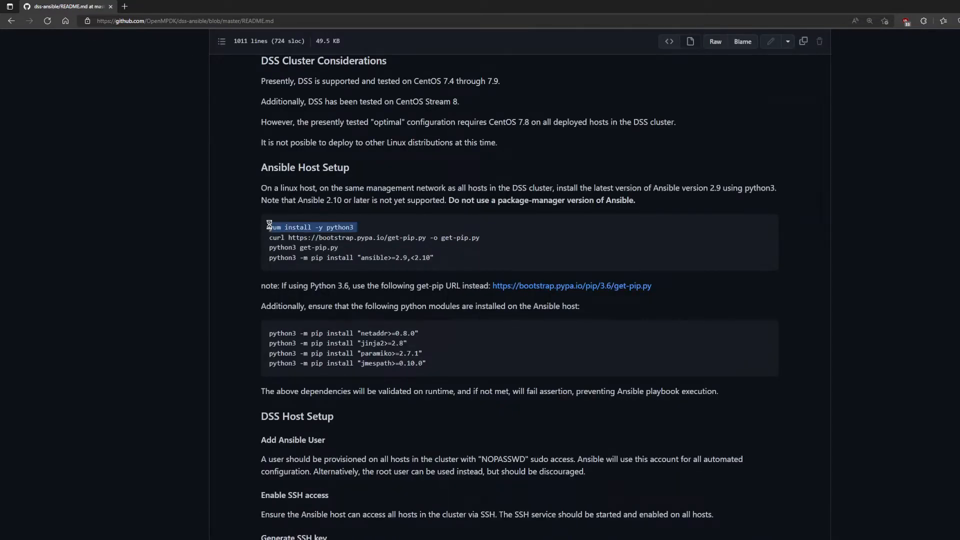
drag(270, 227, 435, 257)
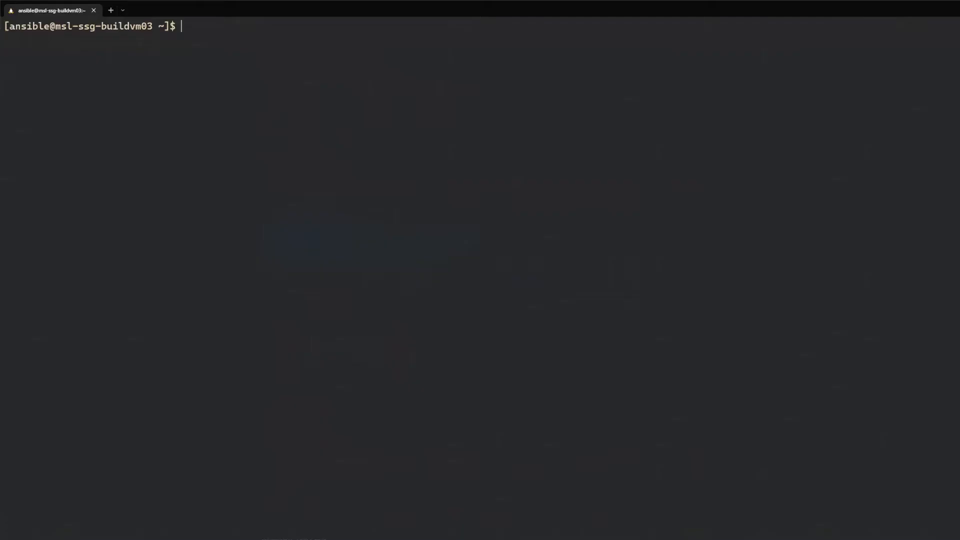
Run sudo yum install python3 on the Ansible build host.
text(sudo)
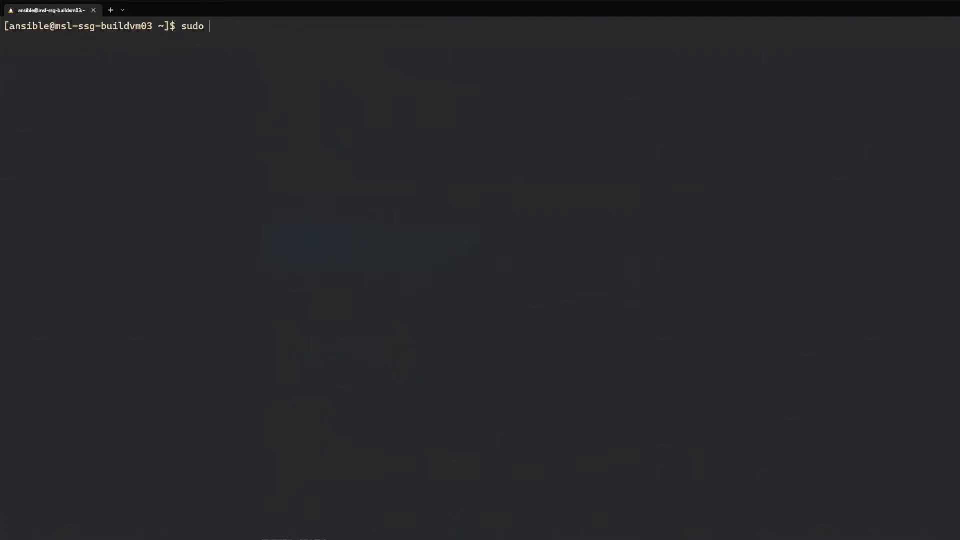
text(yum install py)
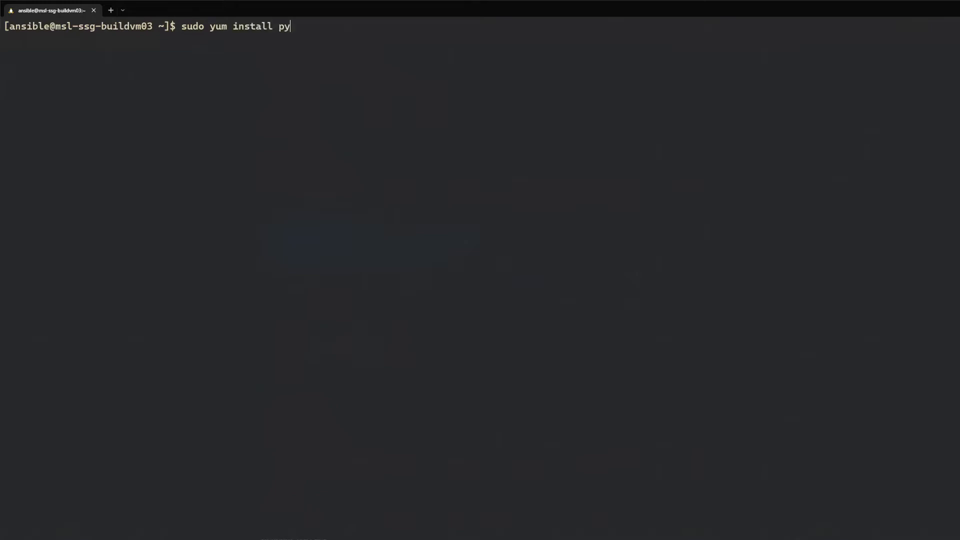
key(Return)
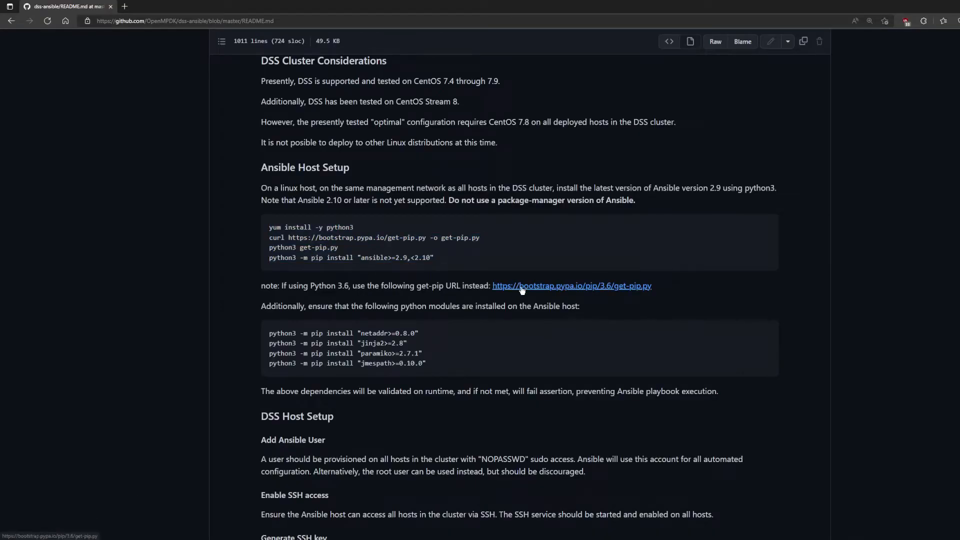
mouse_move(132, 511)
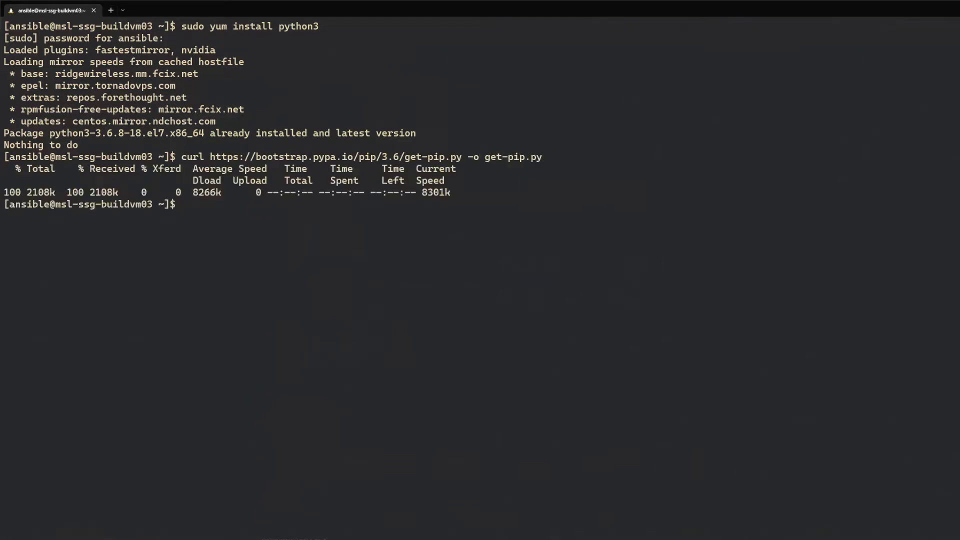
Install pip via get-pip.py, then Ansible 2.9 and its modules, confirming Ansible 2.9.27.
text(sudo python3)
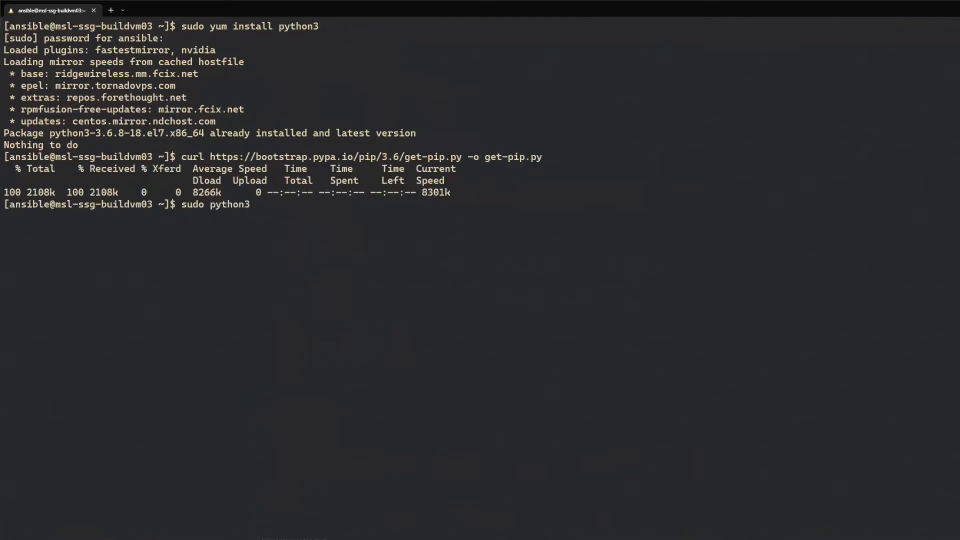
text(get-pip.py)
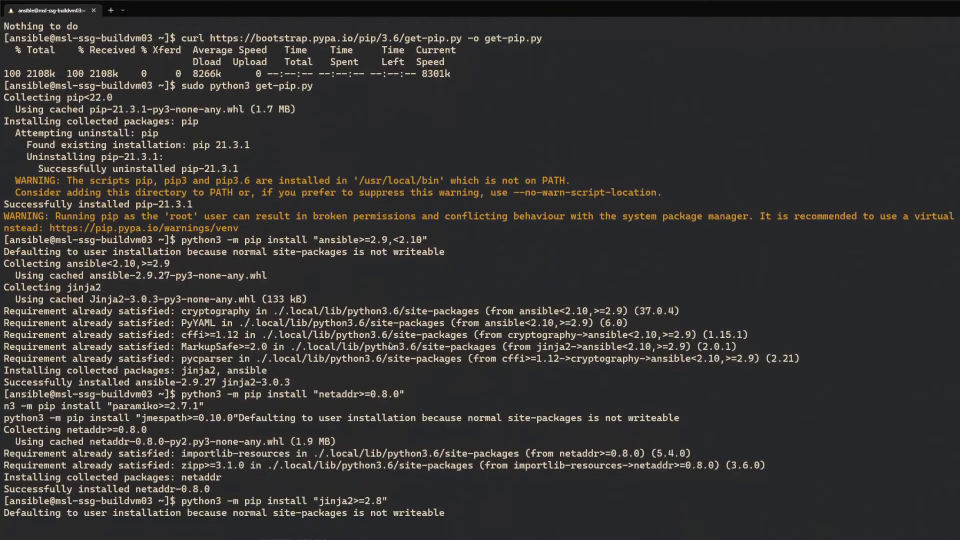
scroll(down, 3)
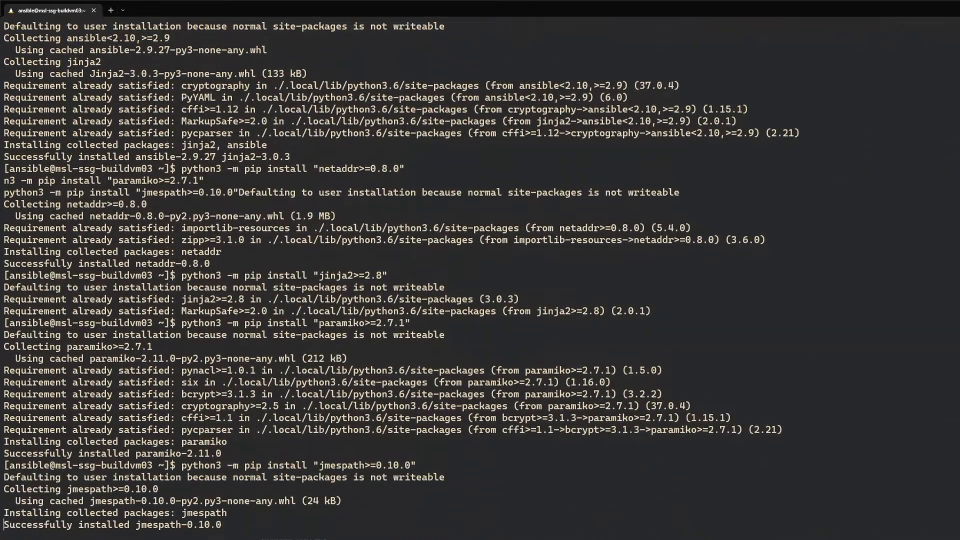
text(ansible@msl-ssg-buildvm03 ~]$ ansible --version)
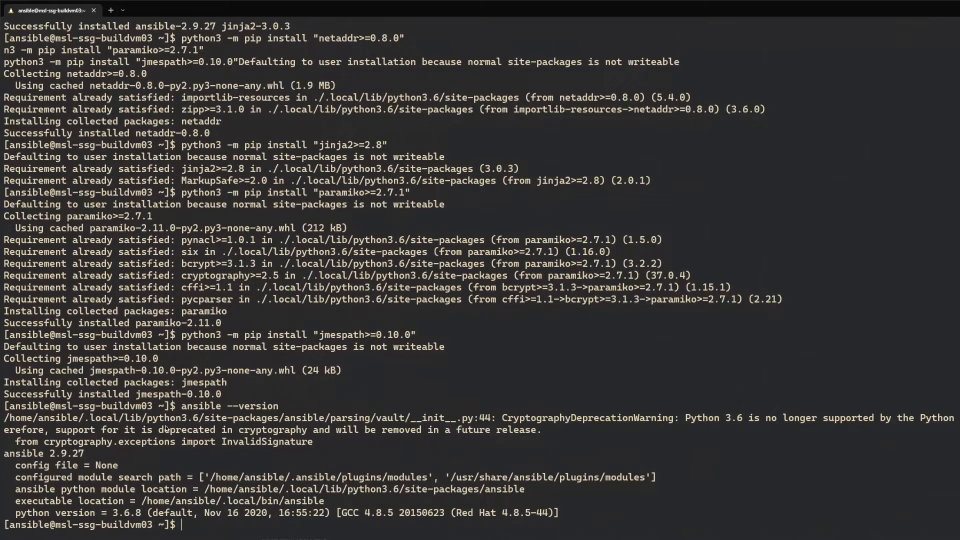
double_click(43, 453)
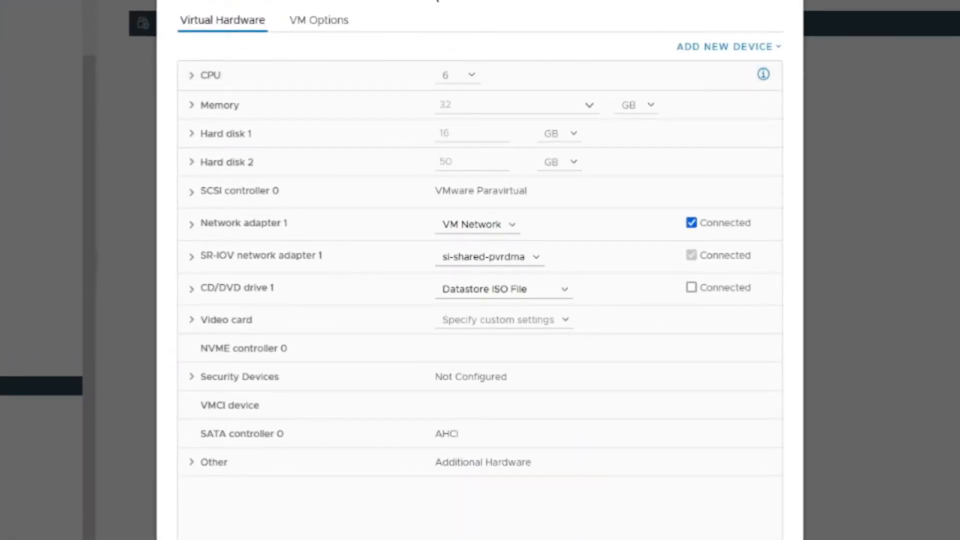
mouse_move(243, 58)
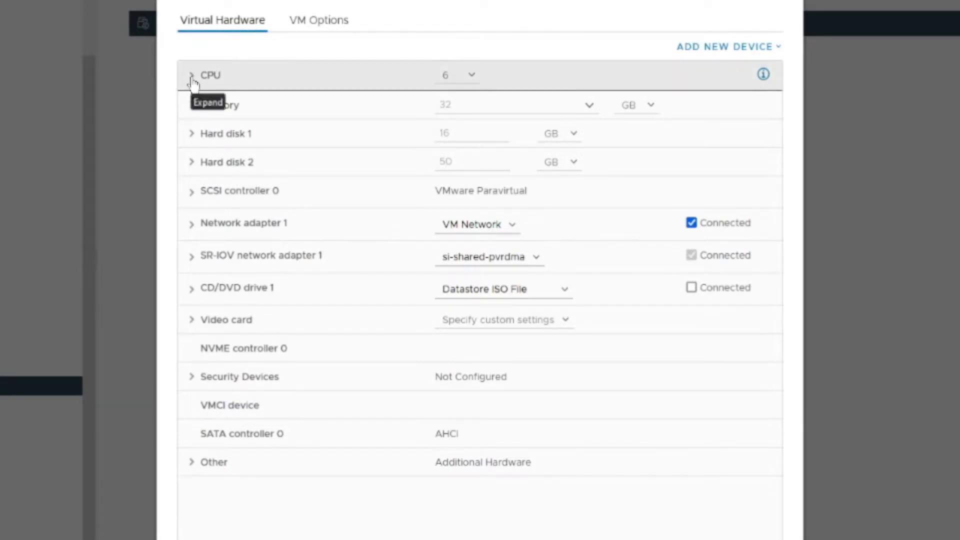
Expand the VM's CPU and Memory details, then scroll to Hard disk 2 and SR-IOV adapter.
click(191, 75)
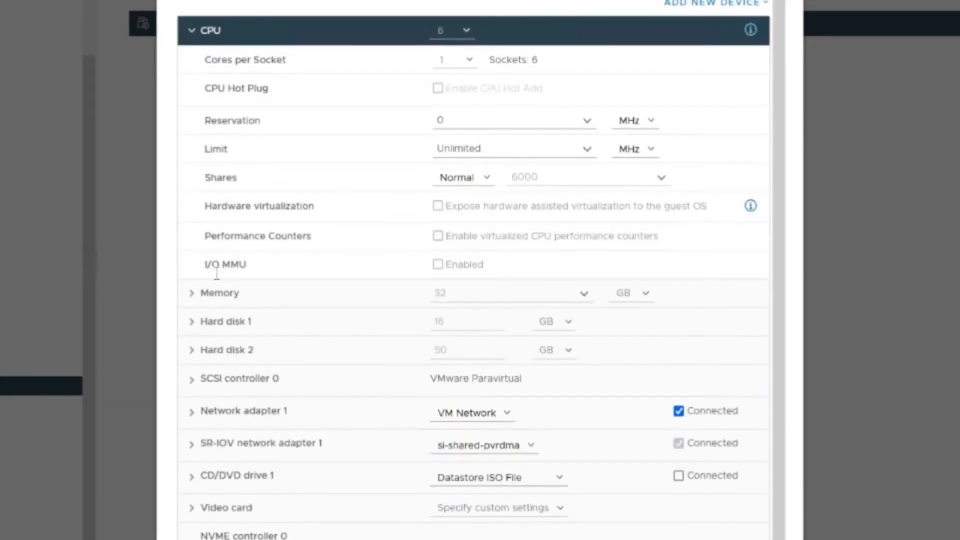
click(219, 292)
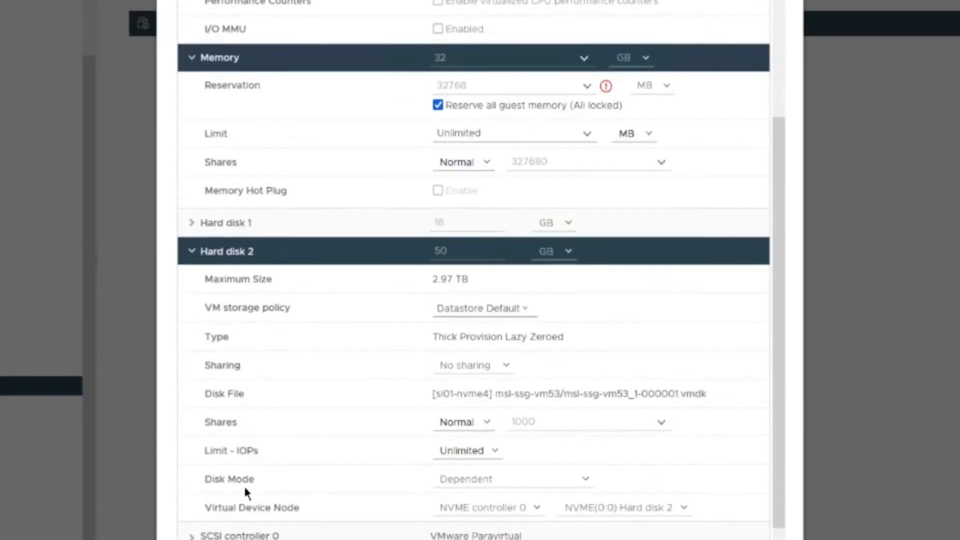
scroll(down, 3)
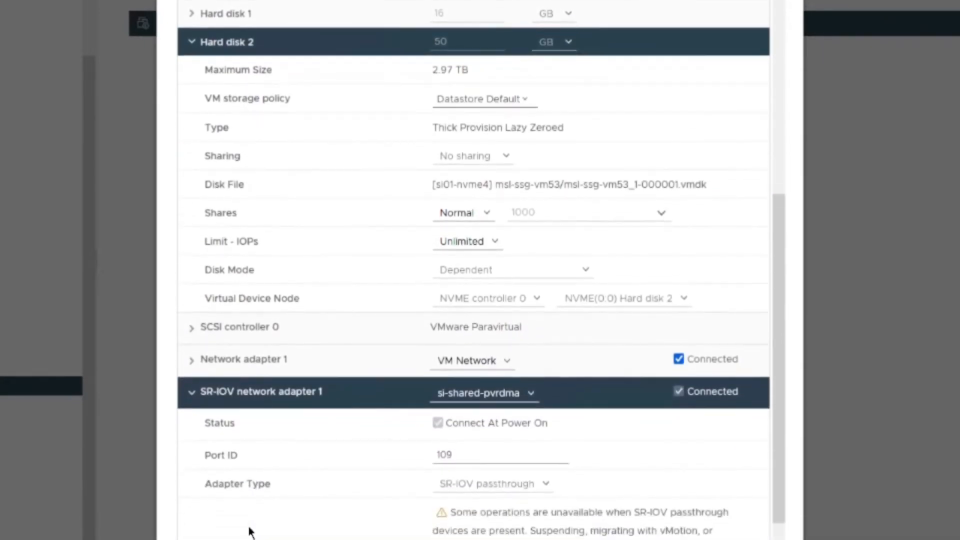
scroll(down, 3)
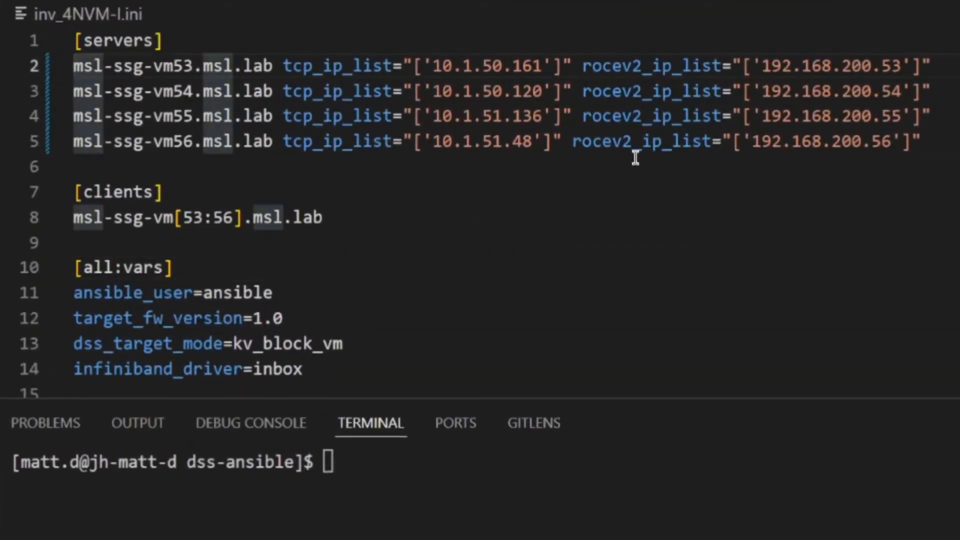
Review inv_4NVM-I.ini's [servers], [clients] and [all:vars] sections in the editor.
drag(226, 217, 322, 218)
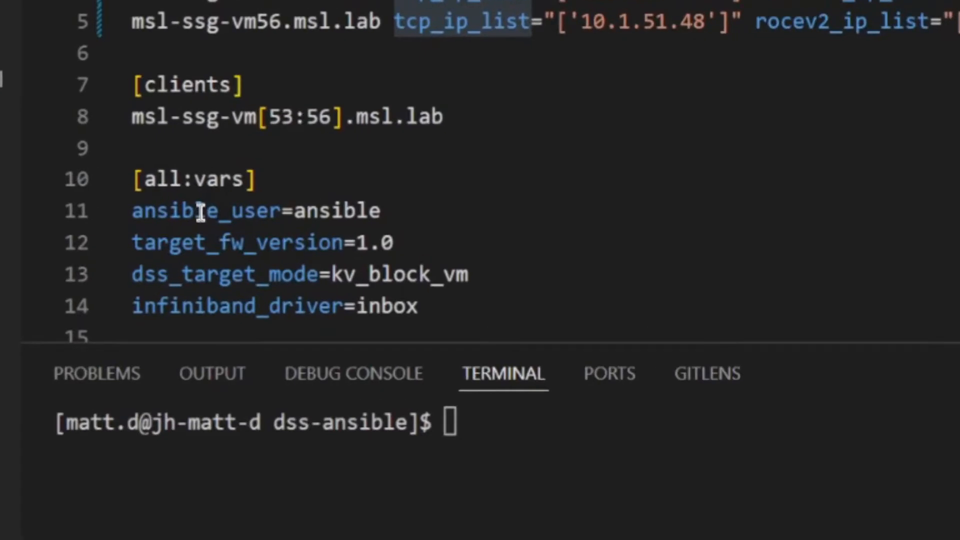
double_click(207, 210)
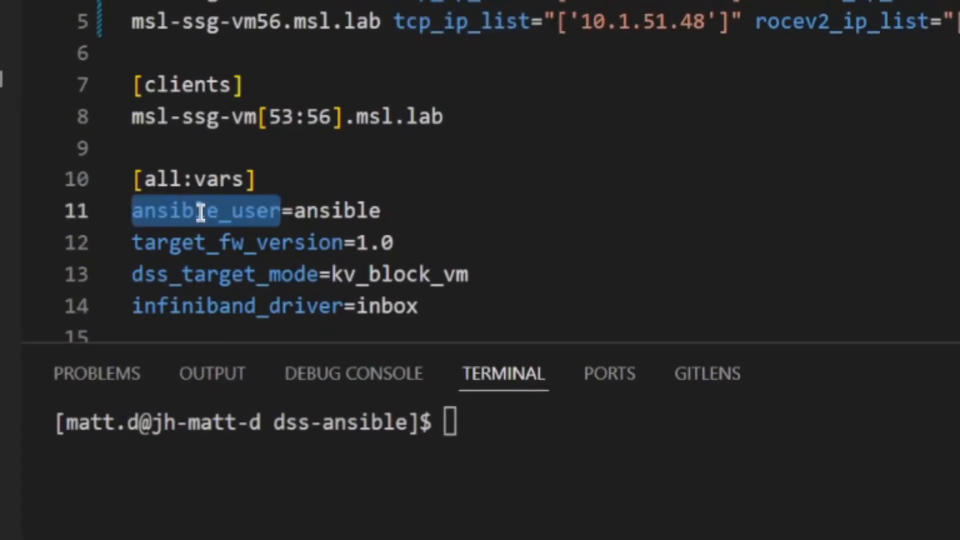
mouse_move(480, 202)
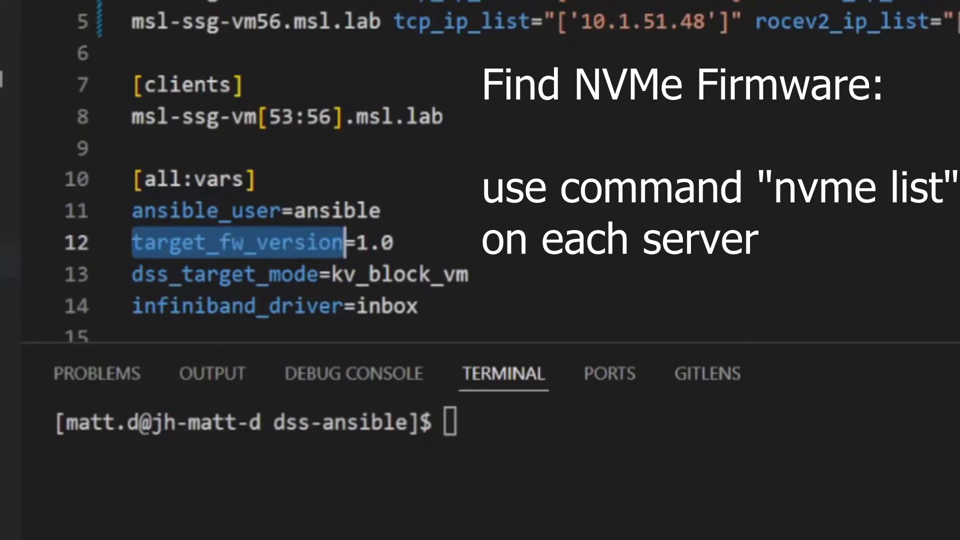
mouse_move(159, 252)
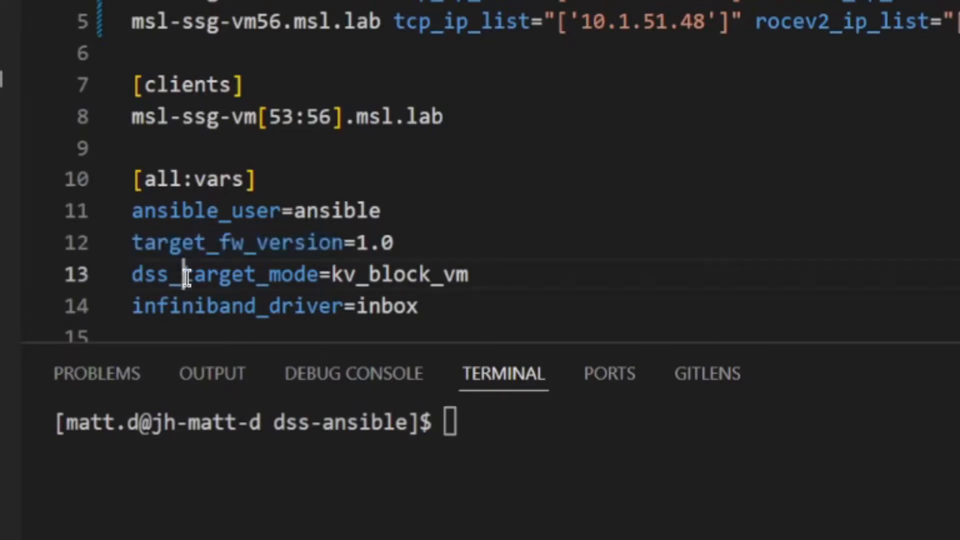
double_click(190, 274)
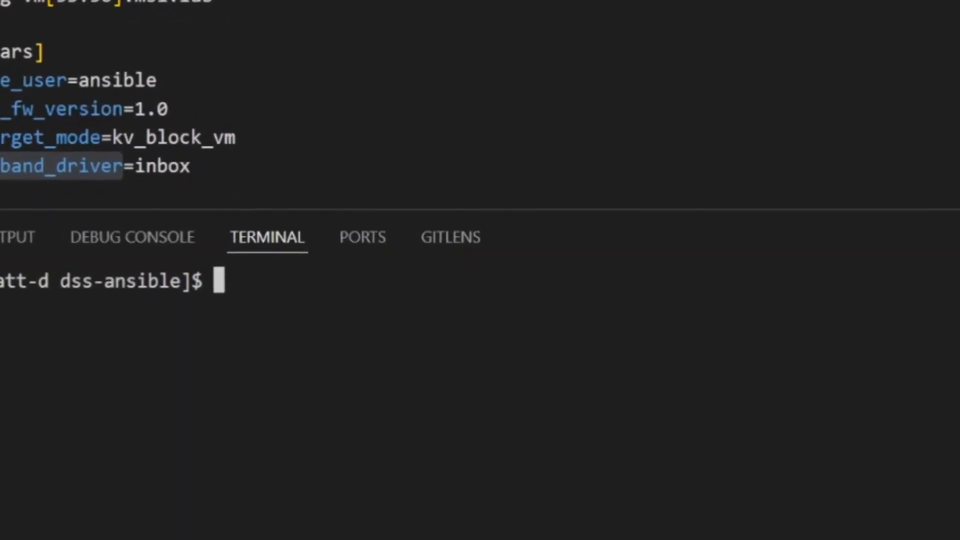
Ping all hosts, then run ansible-playbook -i inv_4NVM-I.ini with playbooks/configure_host.
text(ansible all -i inv_4NVM-I.ini -m ping)
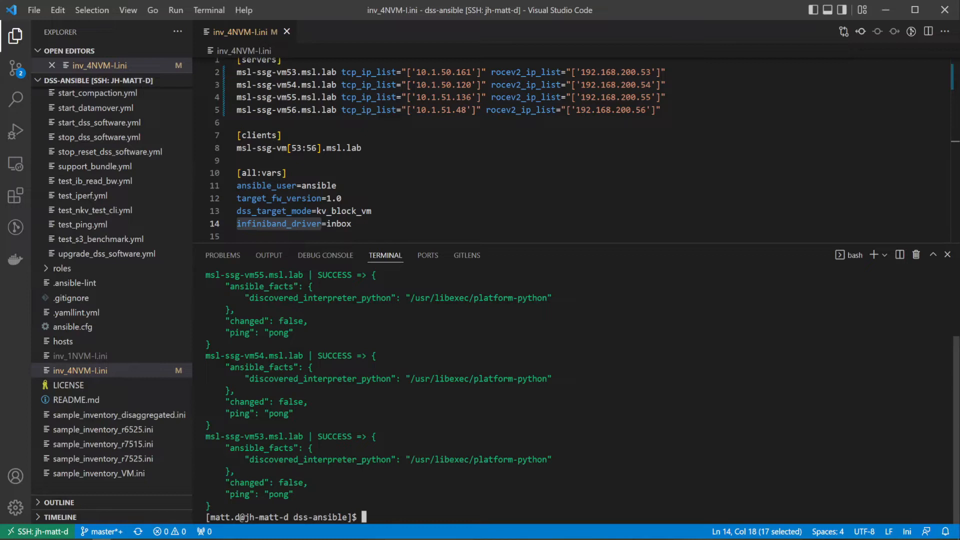
text(ansible)
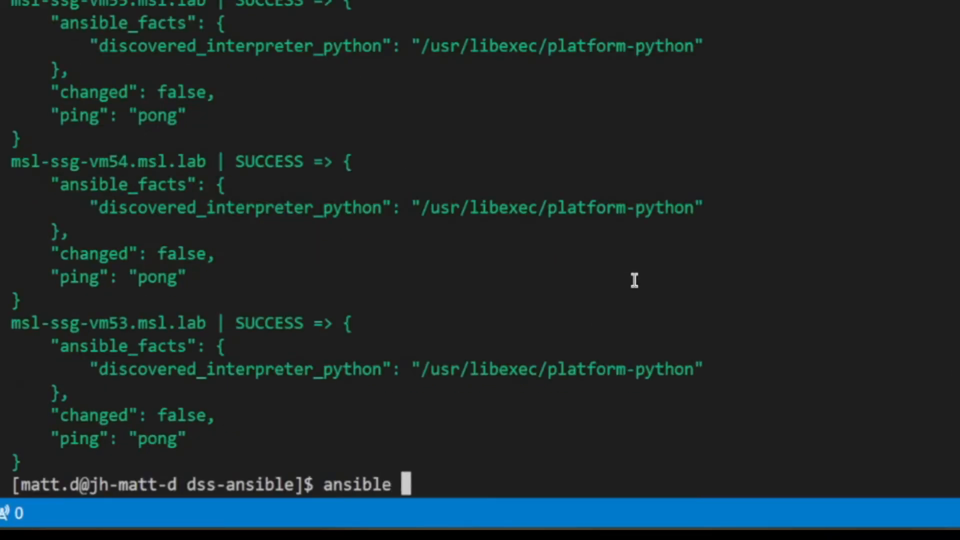
text(-playbook -i inv_4NVM-I.ini)
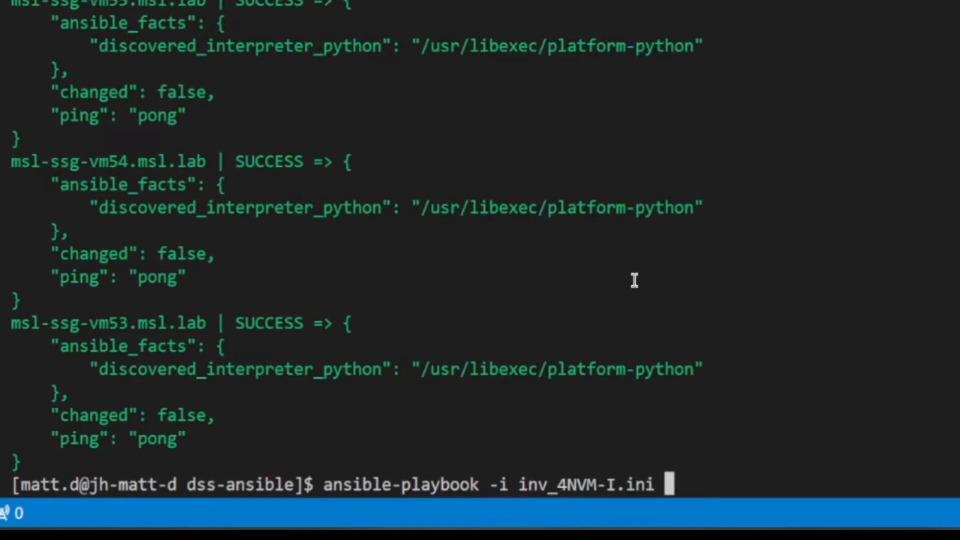
text(playbooks/configure_host)
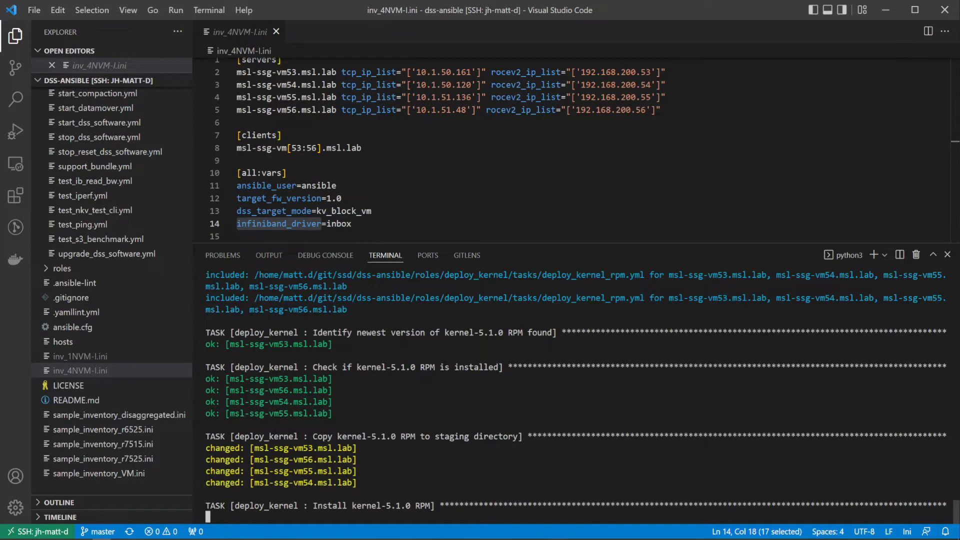
scroll(down, 3)
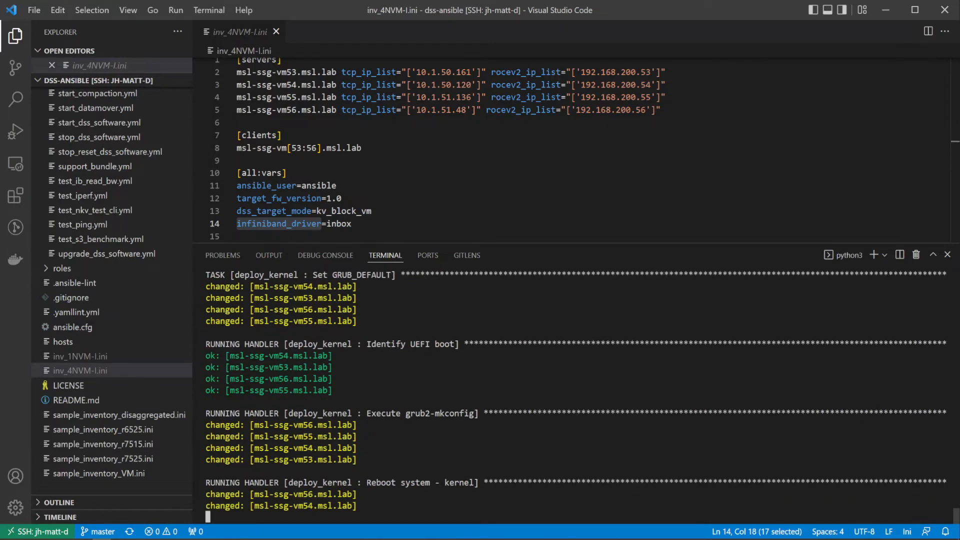
scroll(down, 3)
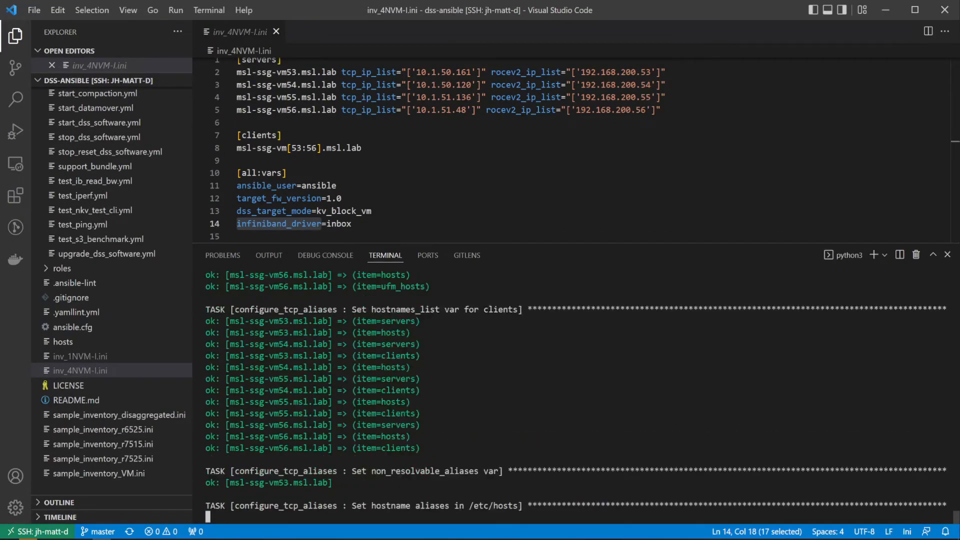
Follow the output through configure_tcp_aliases, deploy_dss_minio and start_dss_host tasks.
scroll(down, 3)
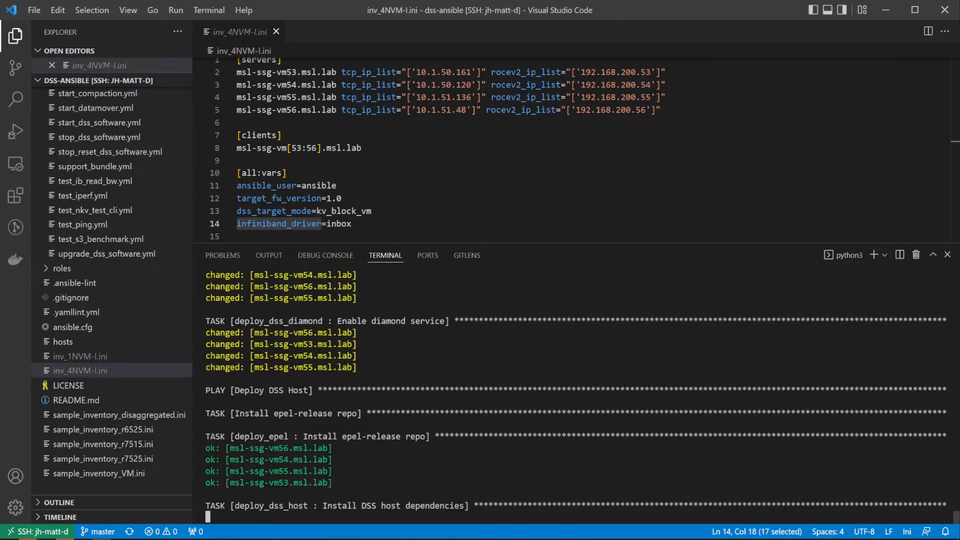
scroll(down, 3)
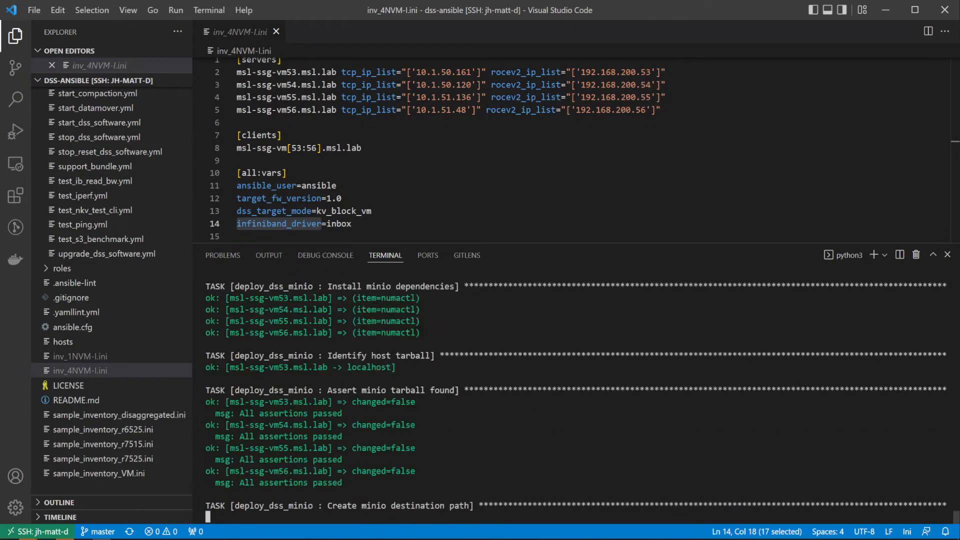
scroll(down, 3)
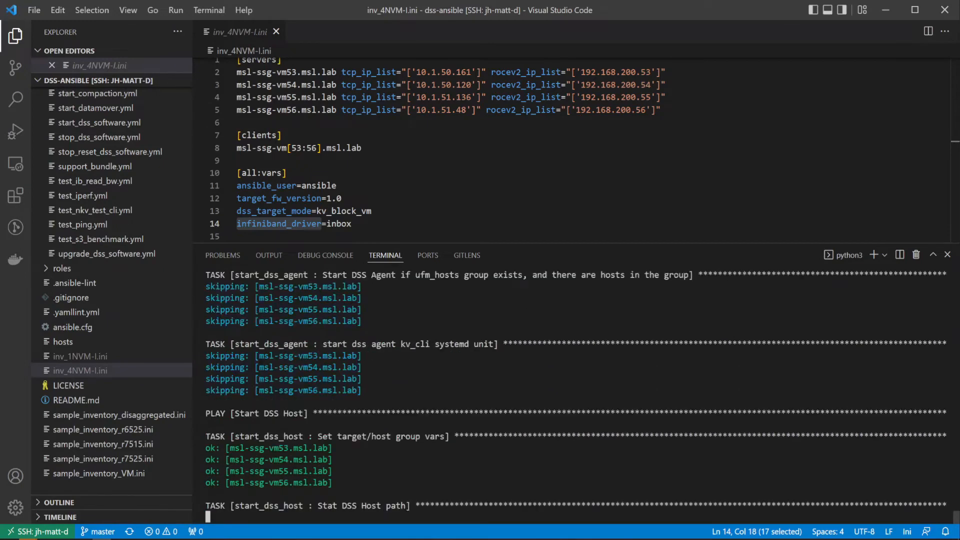
scroll(down, 3)
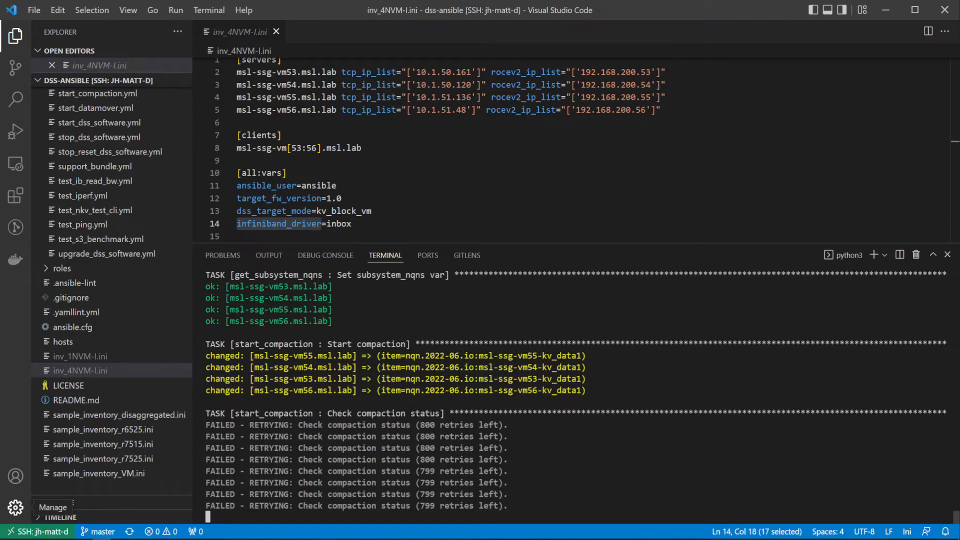
Watch start_compaction and the retrying Check compaction status task in the output.
scroll(down, 3)
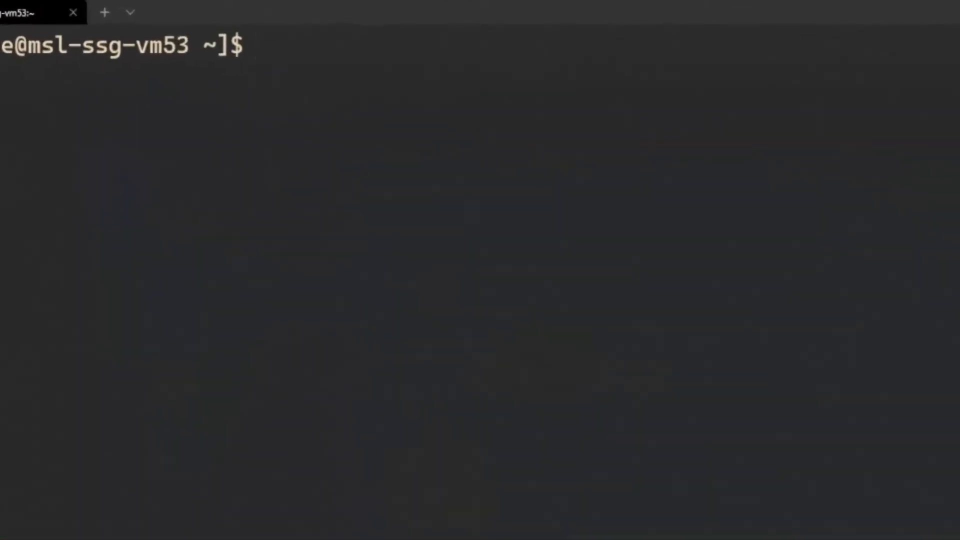
Change to /usr/dss/nkv-minio and list MinIO client hosts with ./mc config host list.
text(cd /)
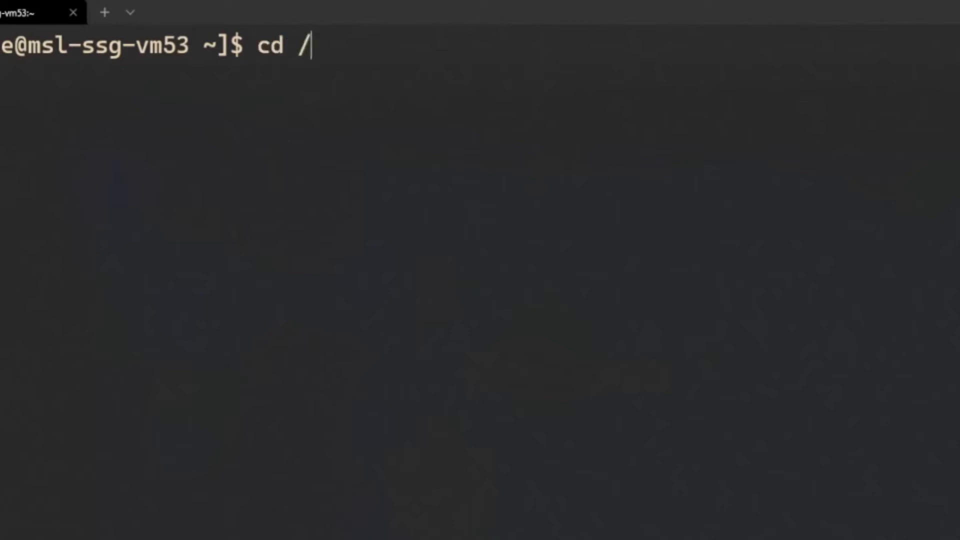
text(usr/dss/nkv-minio/)
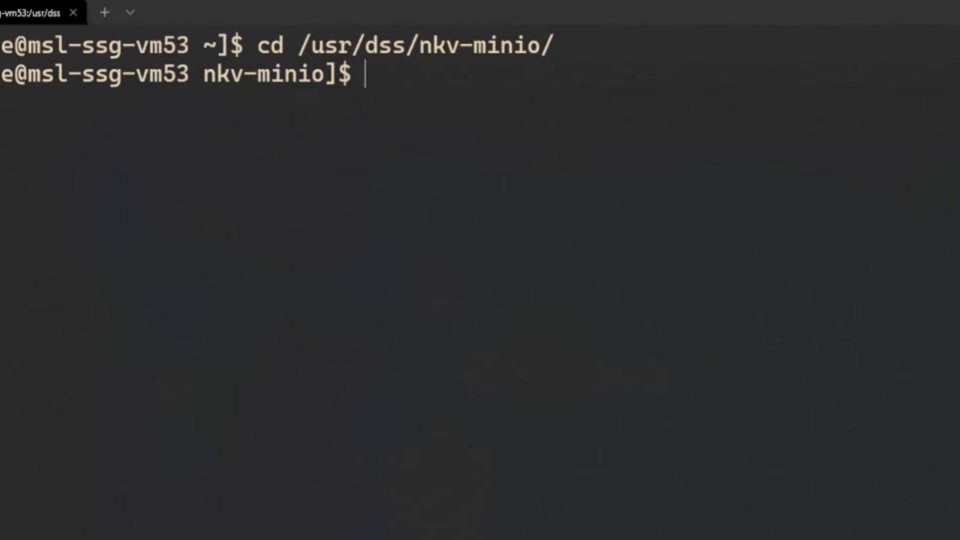
text(./mc config)
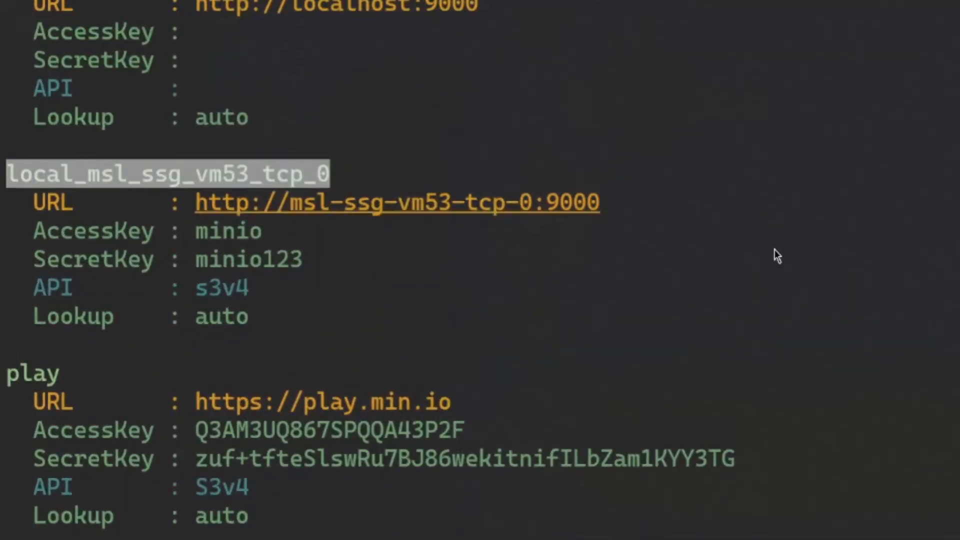
mouse_move(785, 292)
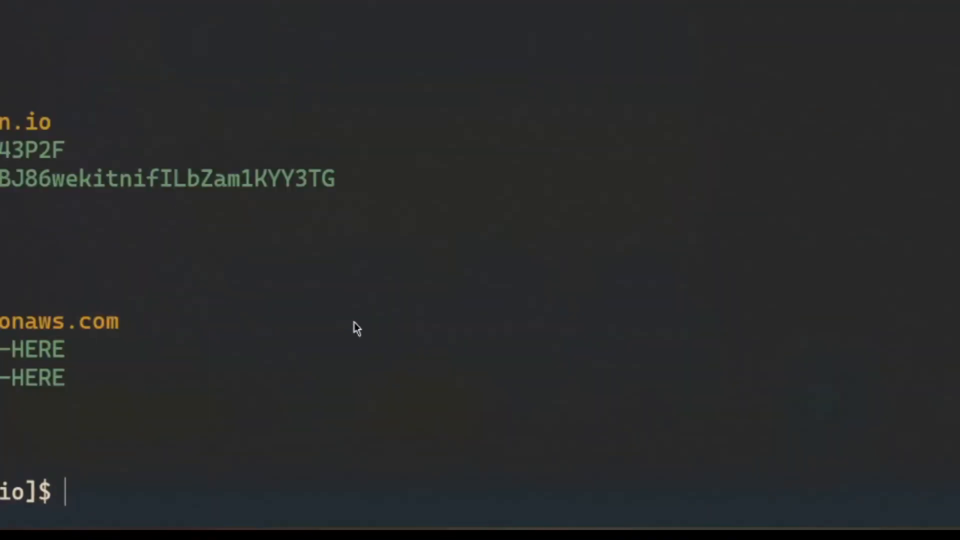
Make bucket local_msl_ssg_vm53_tcp_0/testbucket and write "hello world" to /tmp/test.txt.
text(./mc mb)
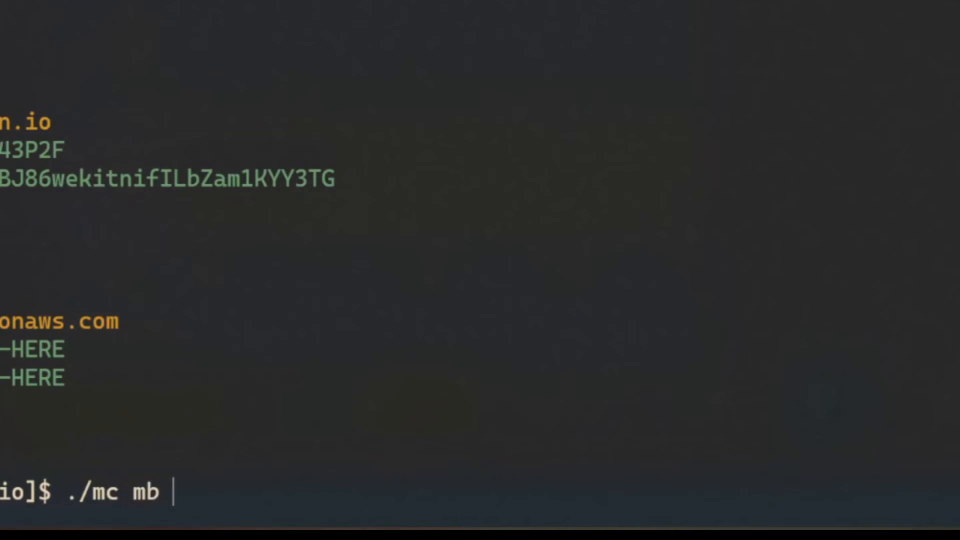
text(local_msl_ssg_vm53_tcp_0/testbucket)
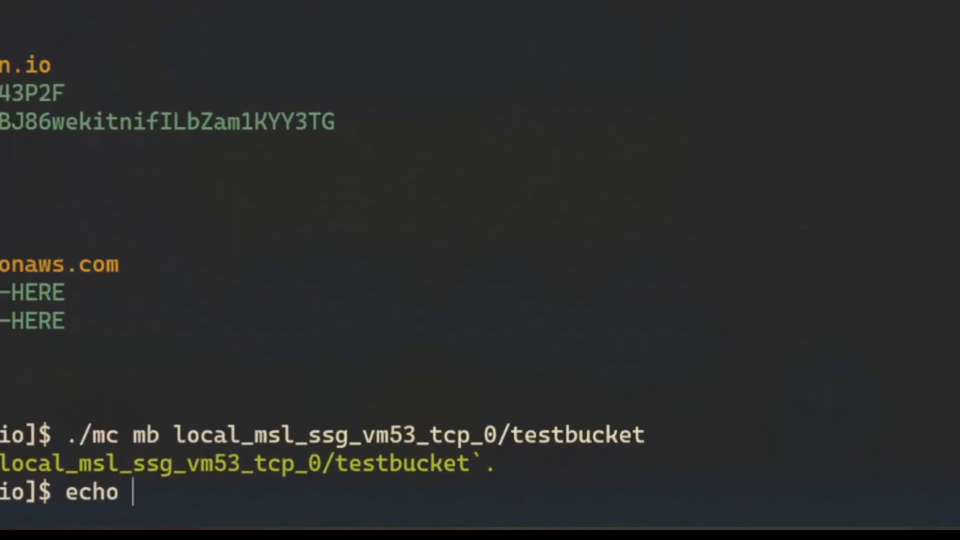
text("hello word)
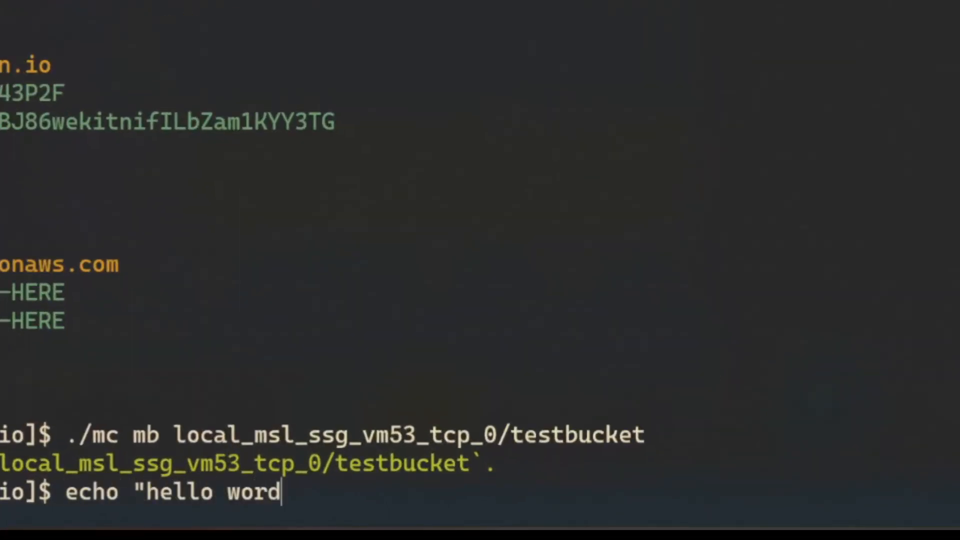
text(d" > /)
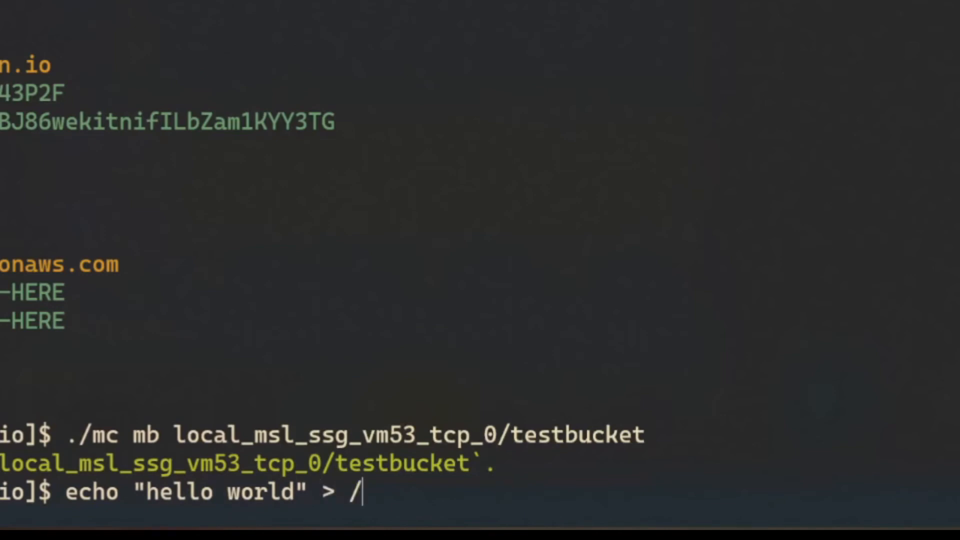
text(tmp/test.txt)
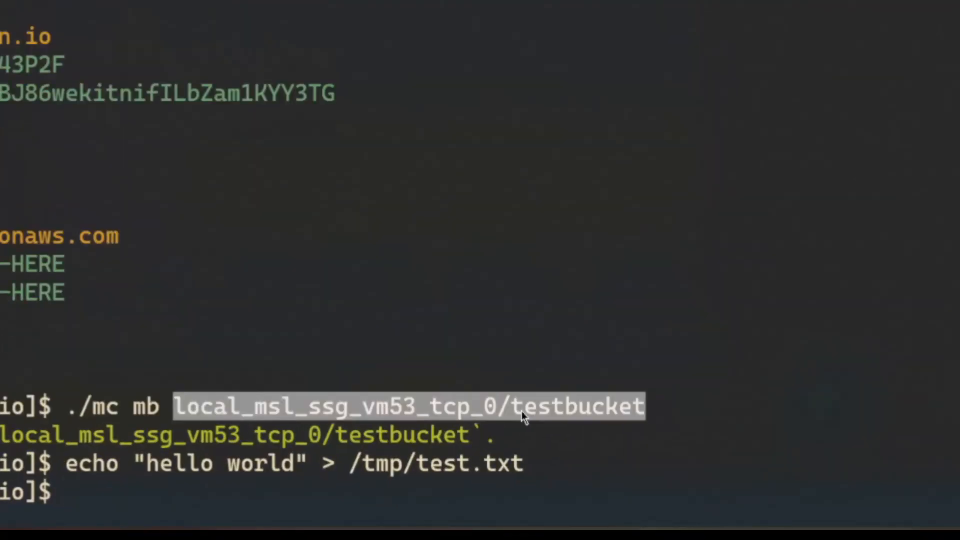
Copy /tmp/test.txt into local_msl_ssg_vm53_tcp_0/testbucket and list its 12 B file.
text(./mc)
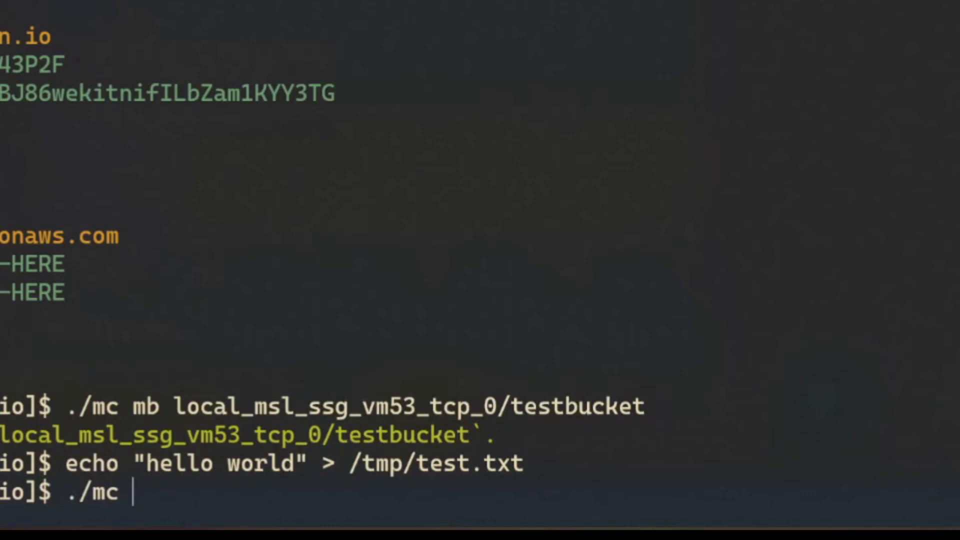
text(cp local_msl_ssg_vm53_tcp_0/testbucket)
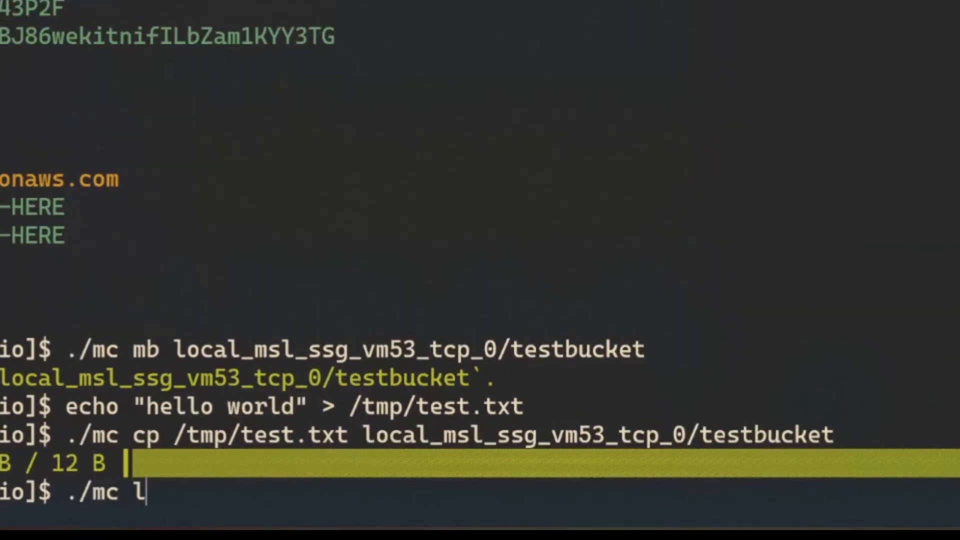
text(s local_msl_ssg_vm53_tcp_0/testbucket/)
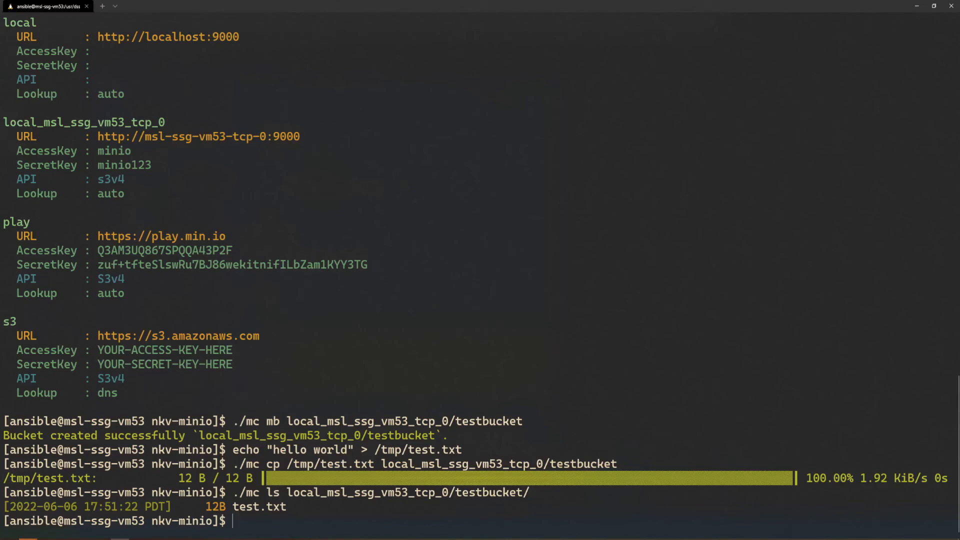
mouse_move(414, 418)
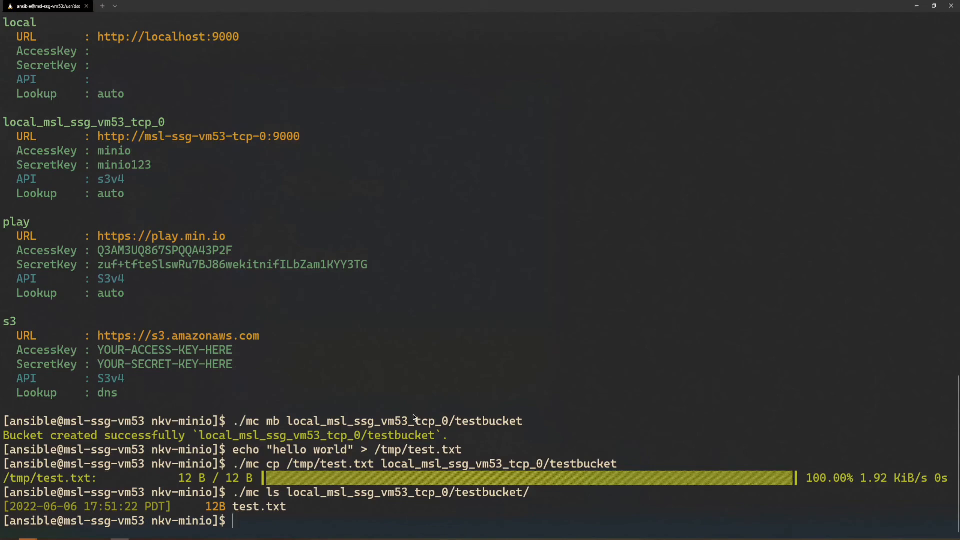